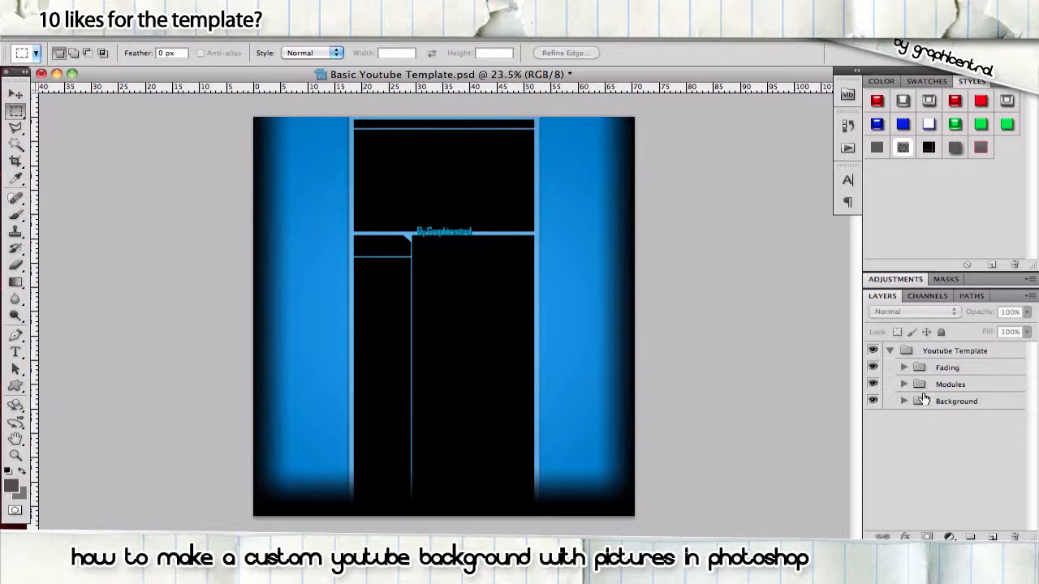
Hide the Outside Glow group inside Modules, then collapse the groups again
left_click(902, 383)
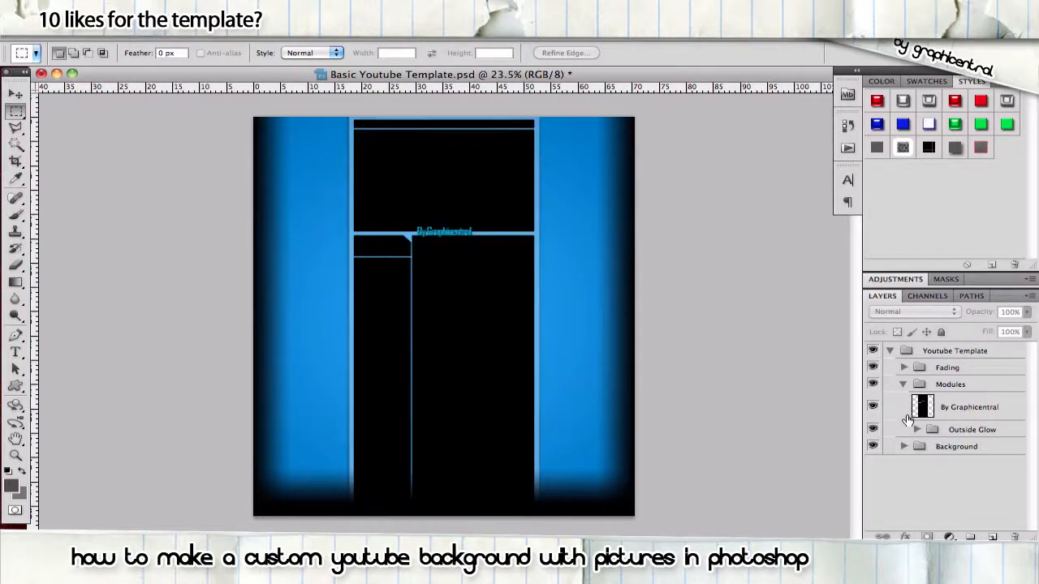
left_click(915, 429)
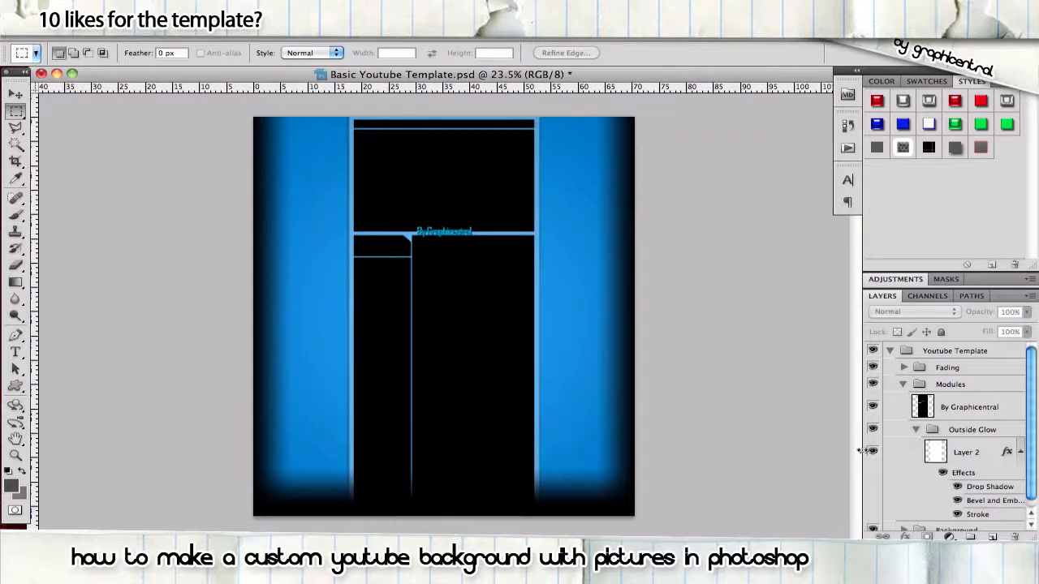
left_click(873, 428)
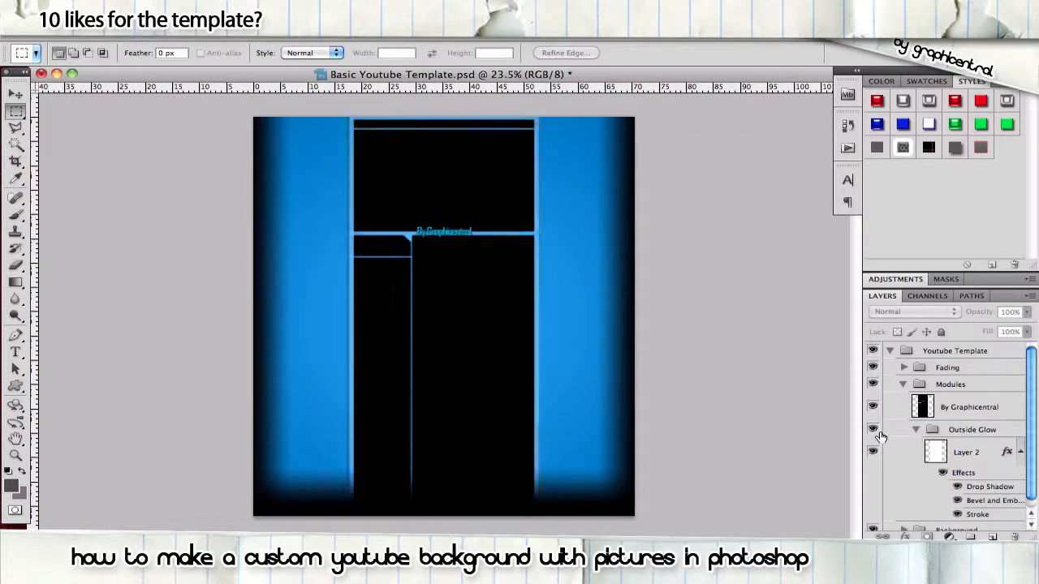
left_click(915, 428)
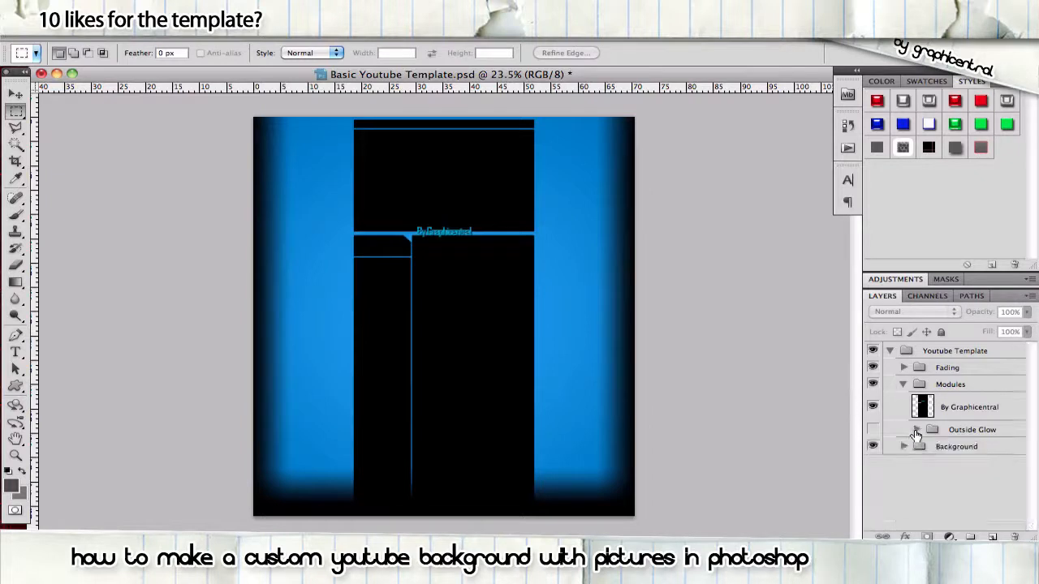
left_click(902, 383)
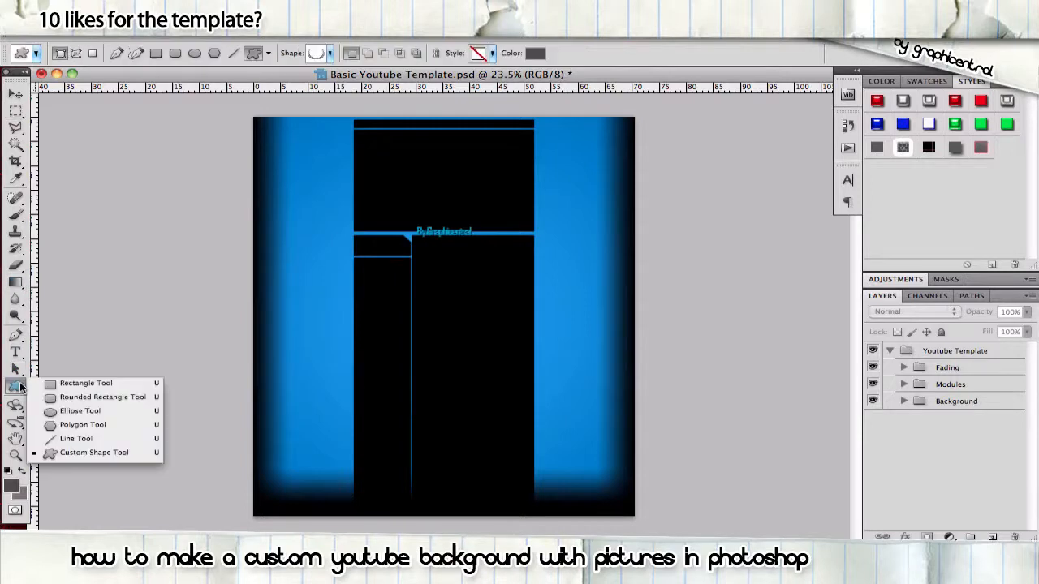
Switch to the Rectangle Tool and make the foreground colour white (ffffff)
left_click(85, 383)
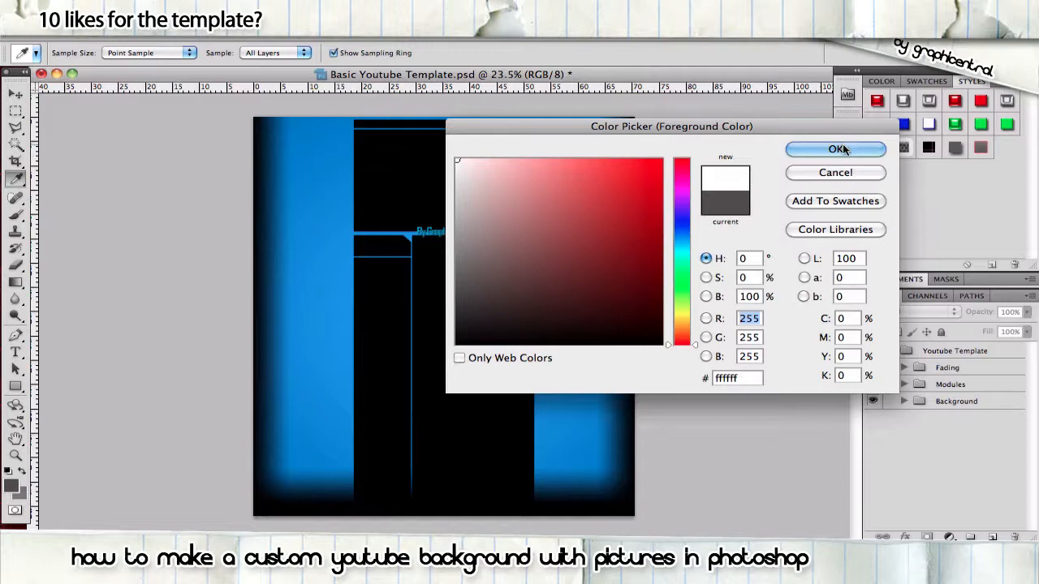
left_click(835, 149)
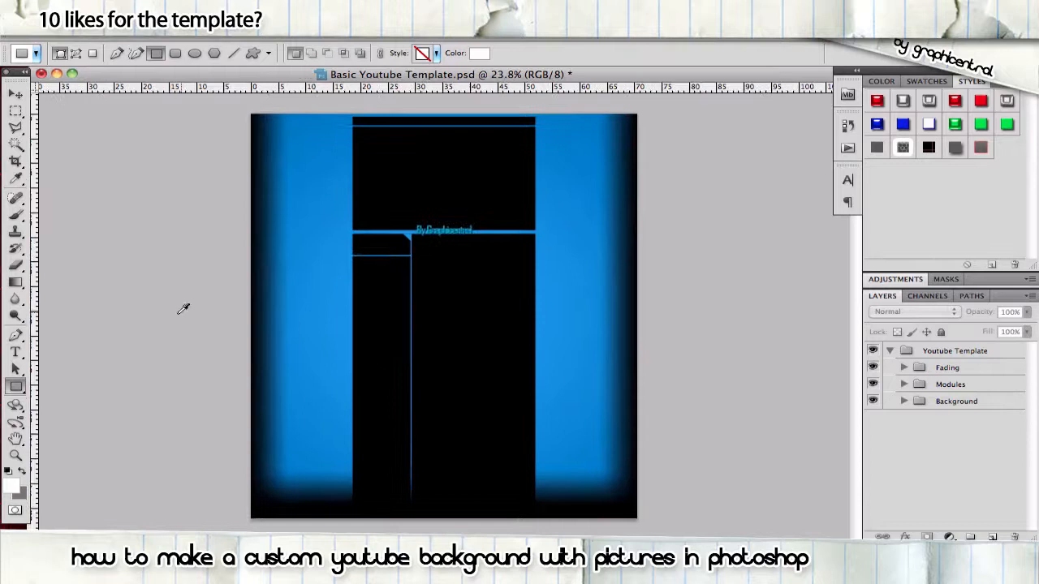
With guides at the central column's edges, draw a white rectangle filling it
left_click(17, 386)
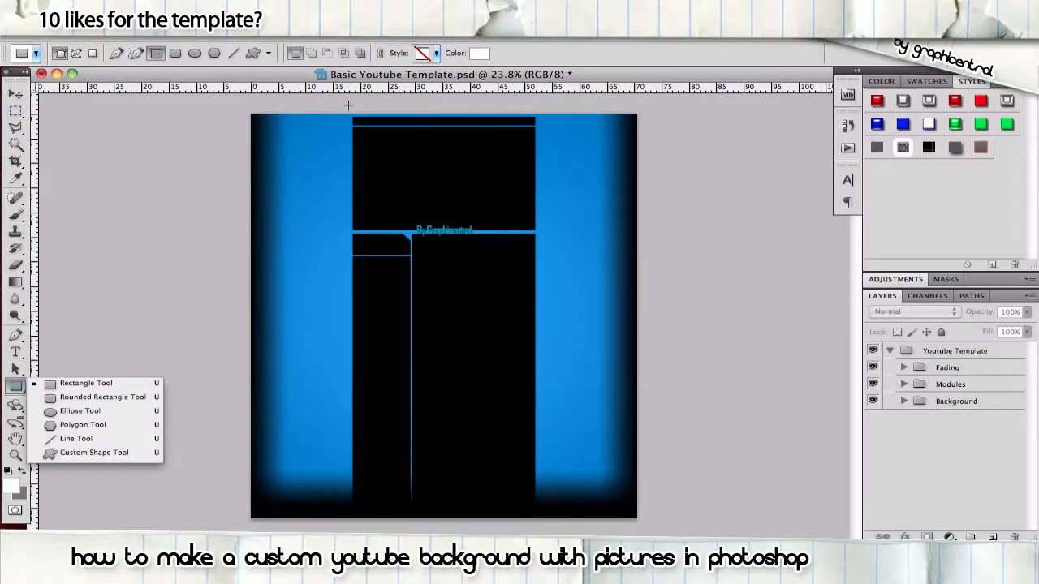
mouse_move(46, 106)
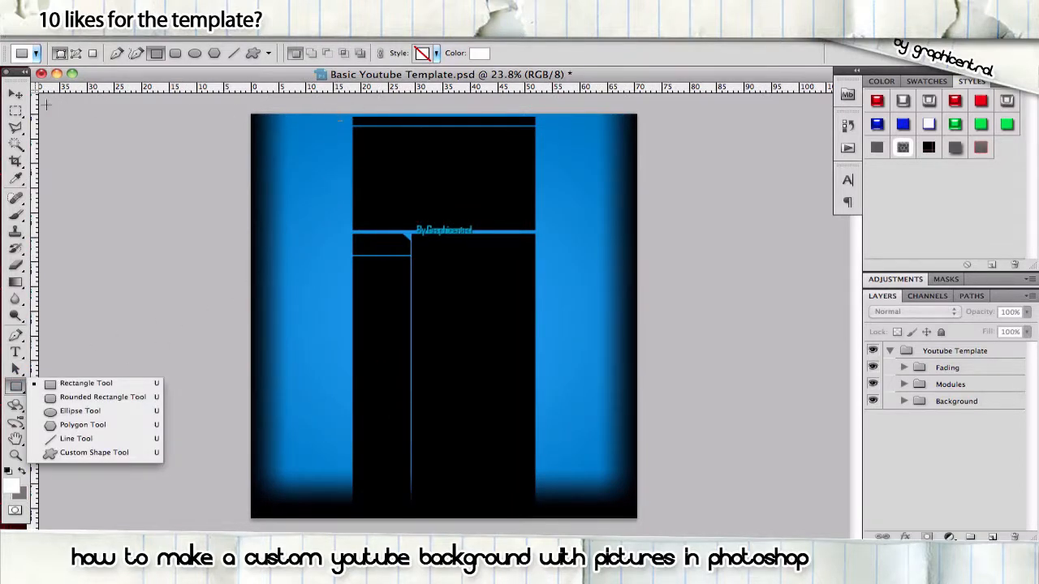
left_click(102, 396)
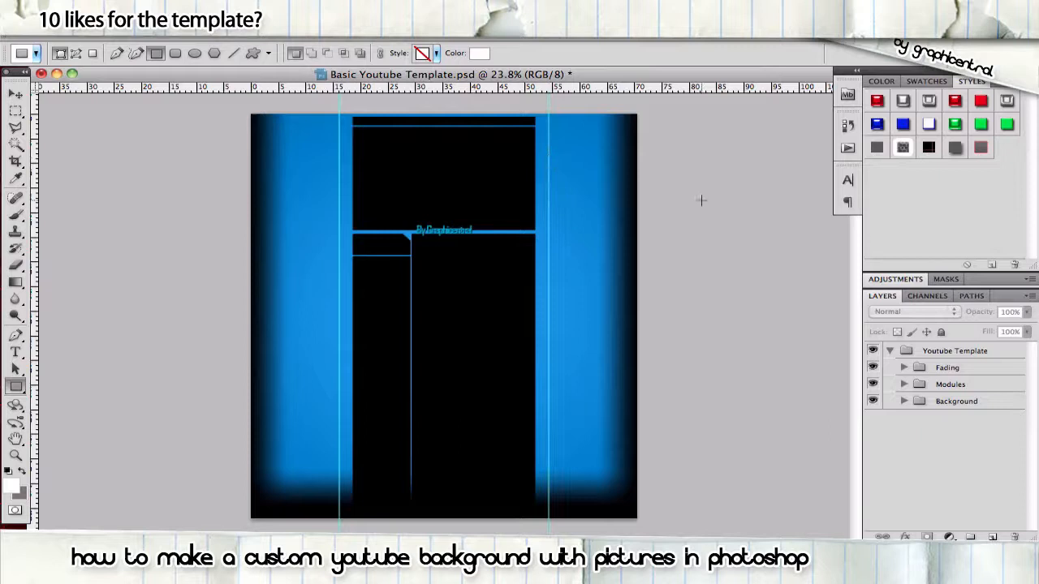
mouse_move(333, 147)
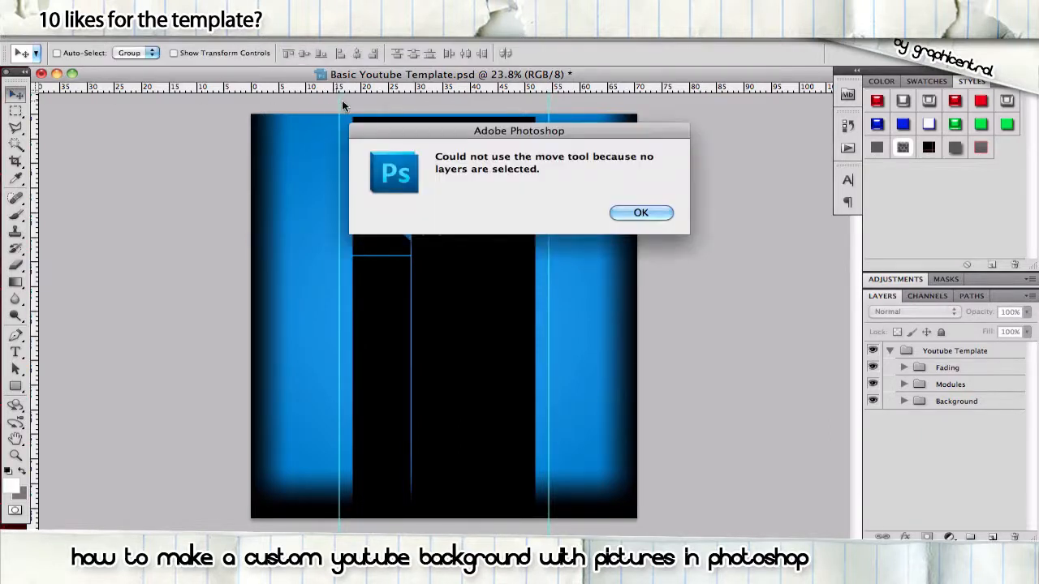
left_click(640, 211)
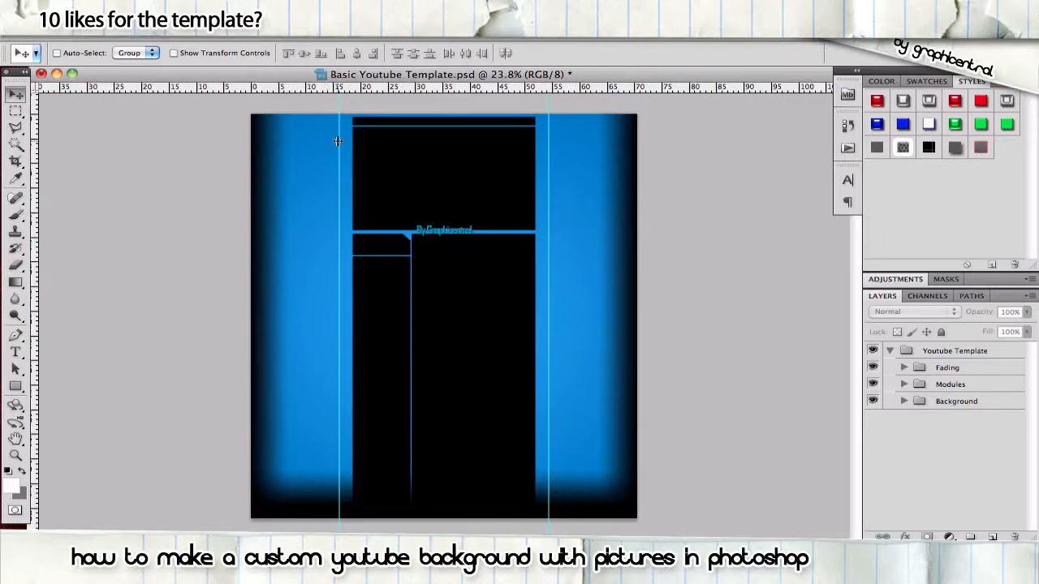
mouse_move(555, 167)
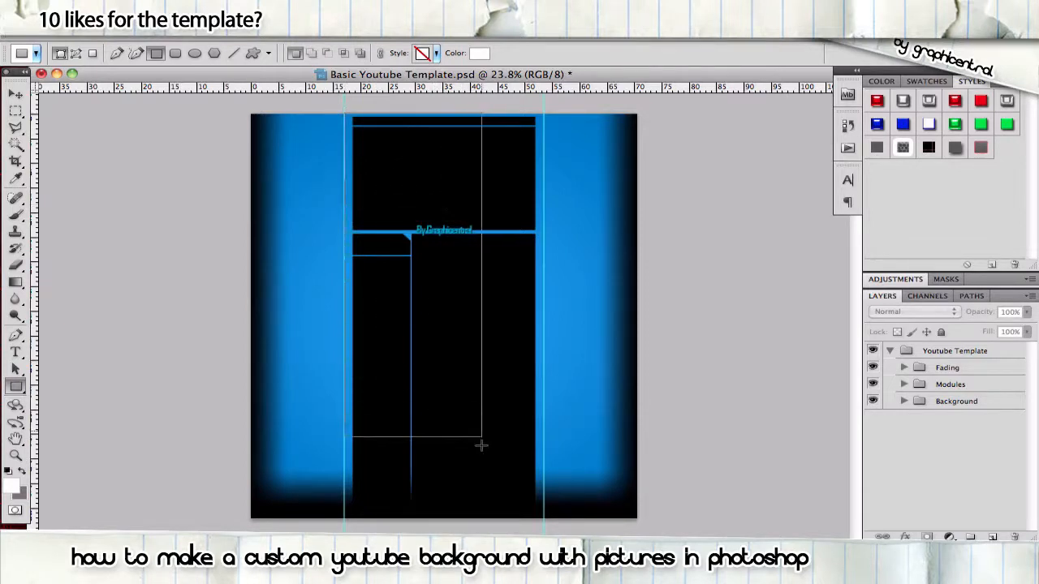
left_click_drag(480, 445, 542, 526)
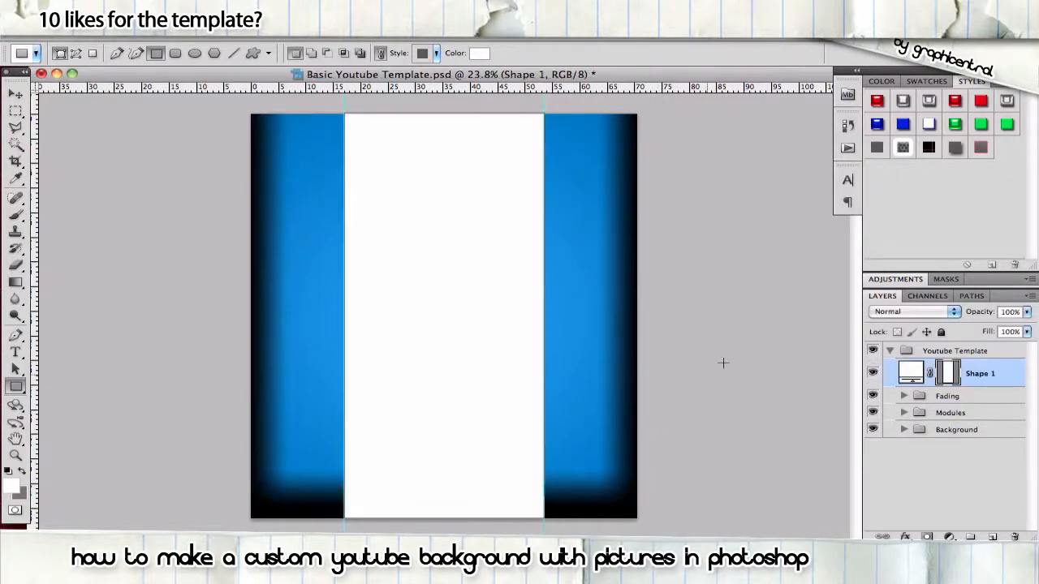
Move the Shape 1 rectangle layer below the Modules group and select it
right_click(980, 372)
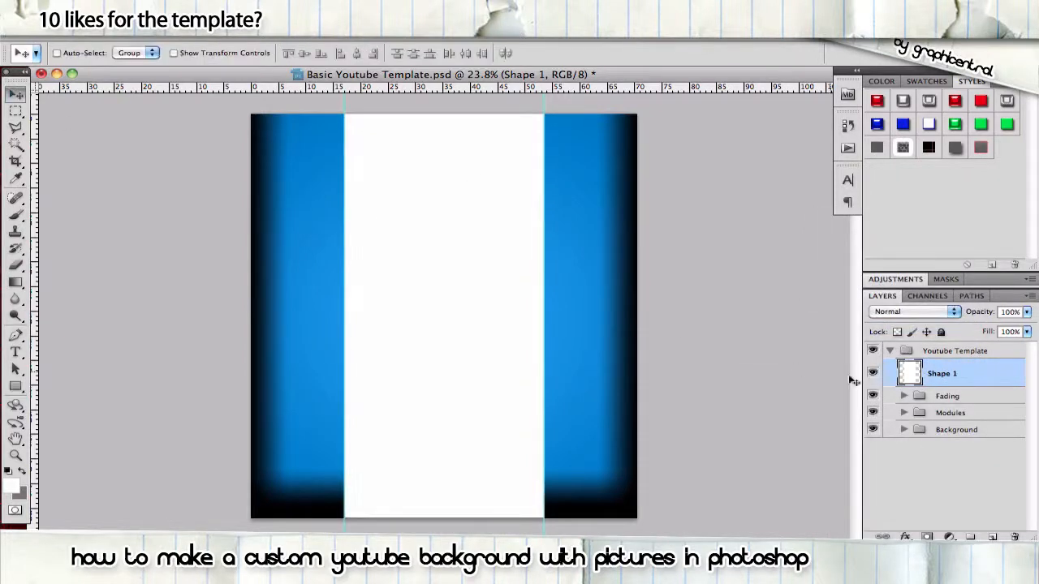
left_click_drag(942, 373, 942, 406)
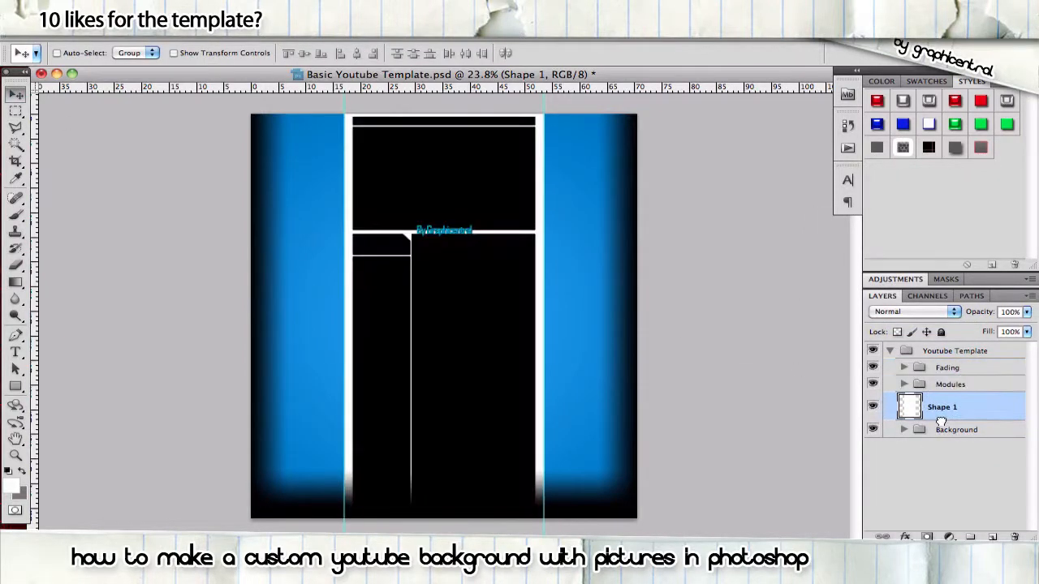
left_click(917, 478)
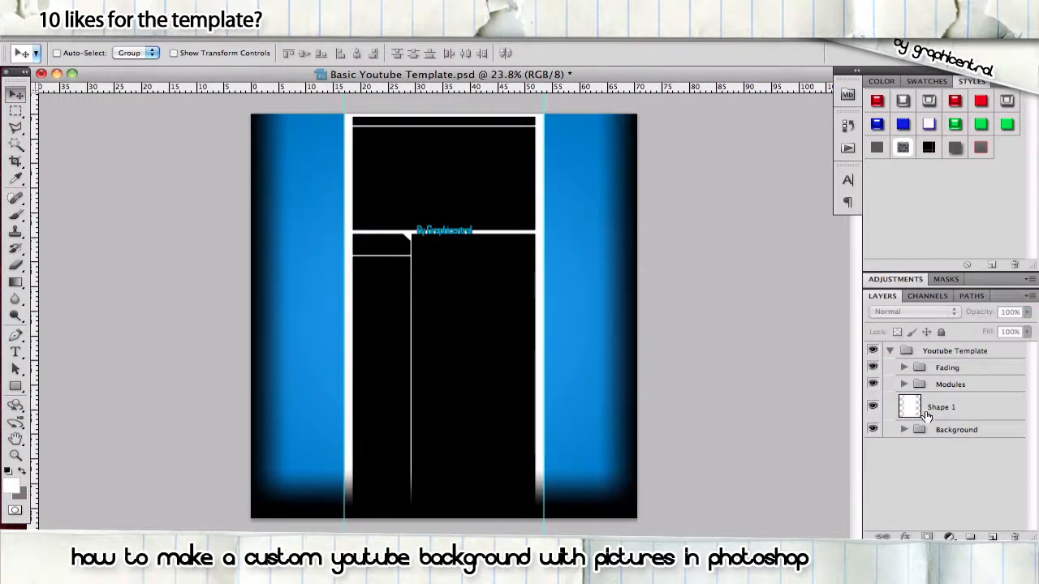
left_click(942, 405)
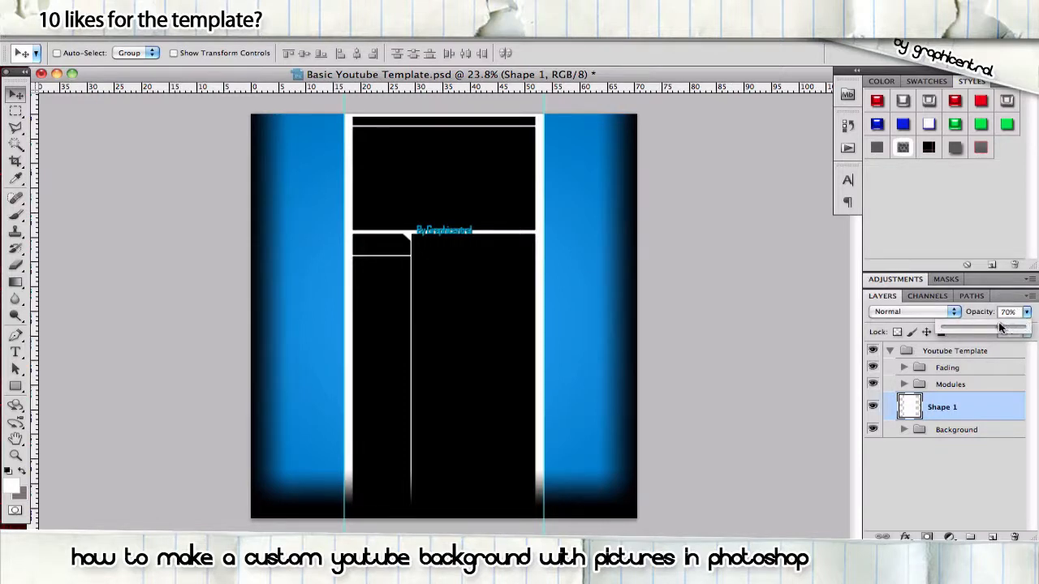
Lower the white rectangle's opacity to 30%
left_click_drag(1020, 327, 945, 326)
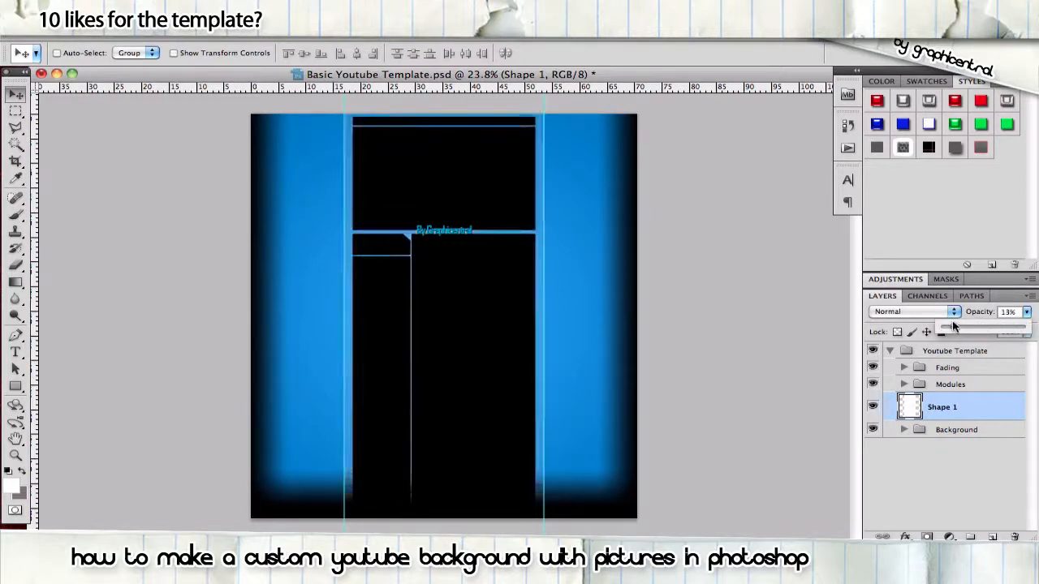
left_click_drag(943, 328, 966, 328)
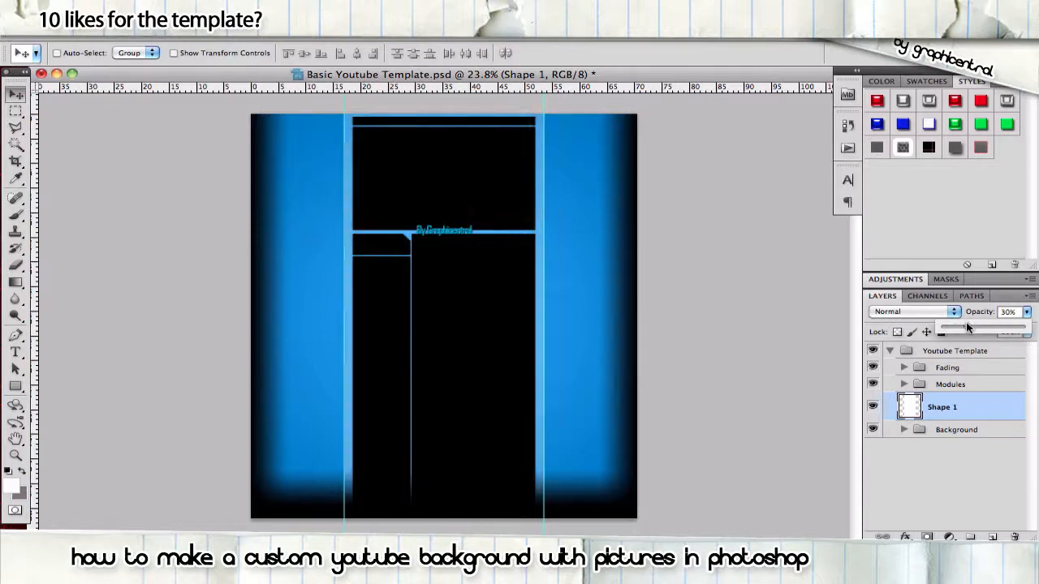
left_click(903, 383)
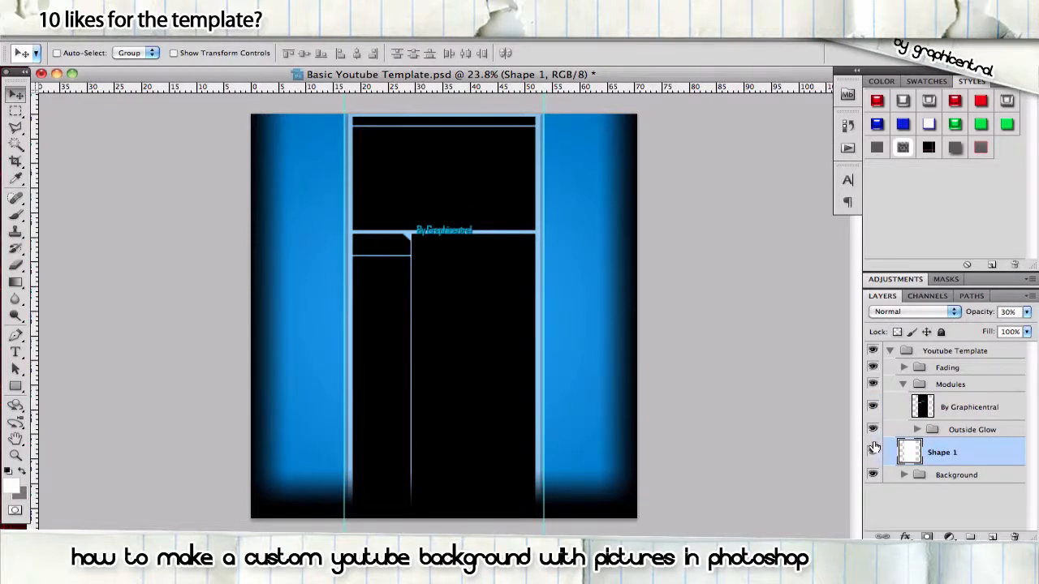
left_click(1010, 311)
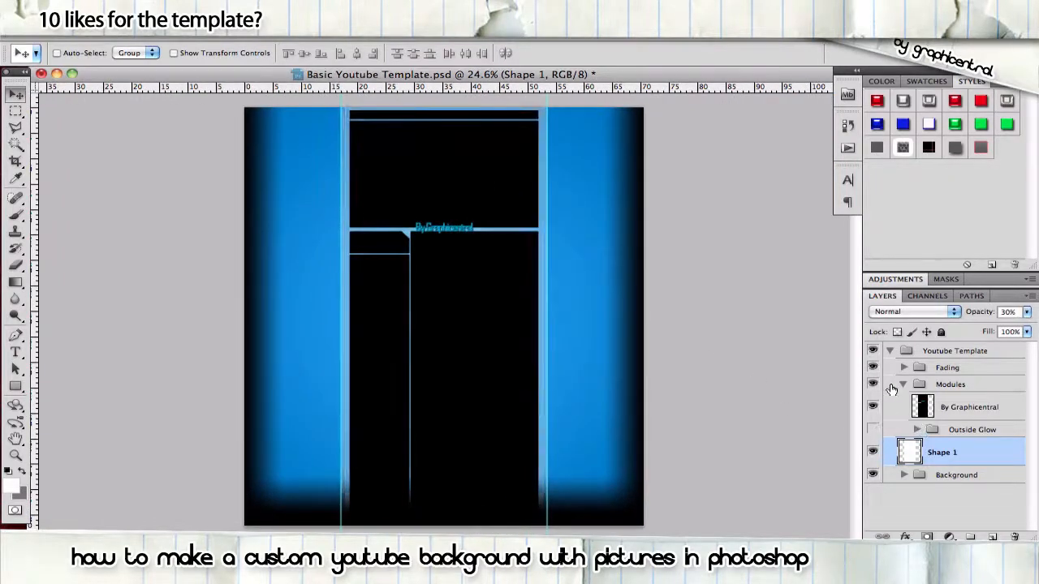
Give Shape 1 a drop shadow with reduced distance in the Layer Style dialog
double_click(941, 451)
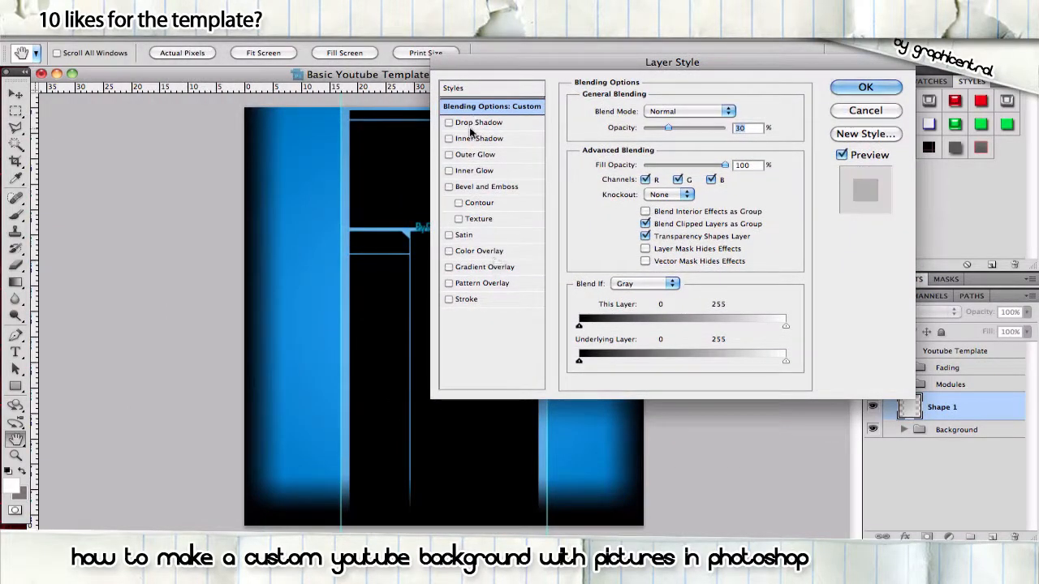
left_click(448, 122)
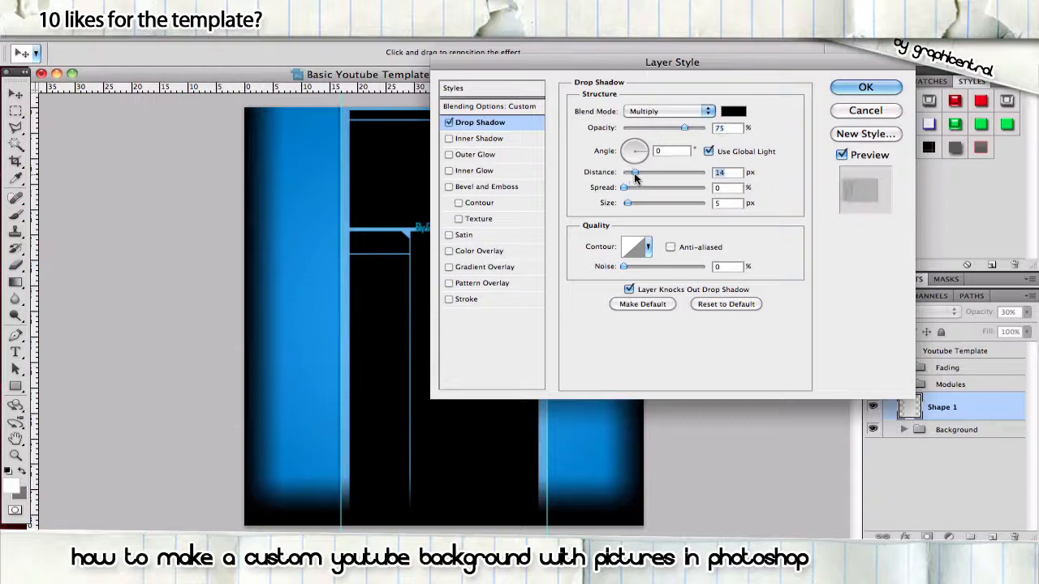
left_click_drag(637, 172, 633, 172)
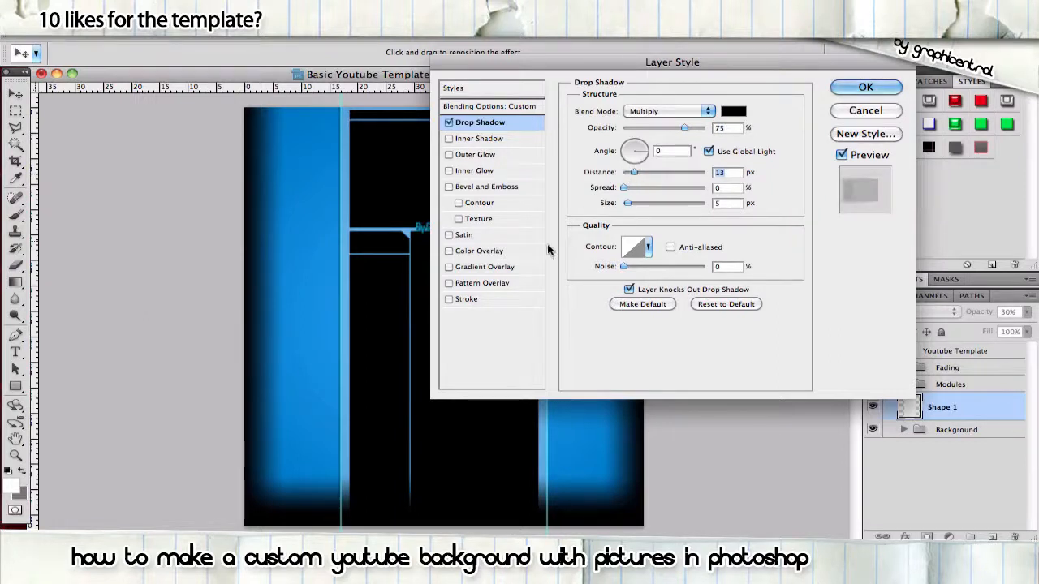
left_click(447, 299)
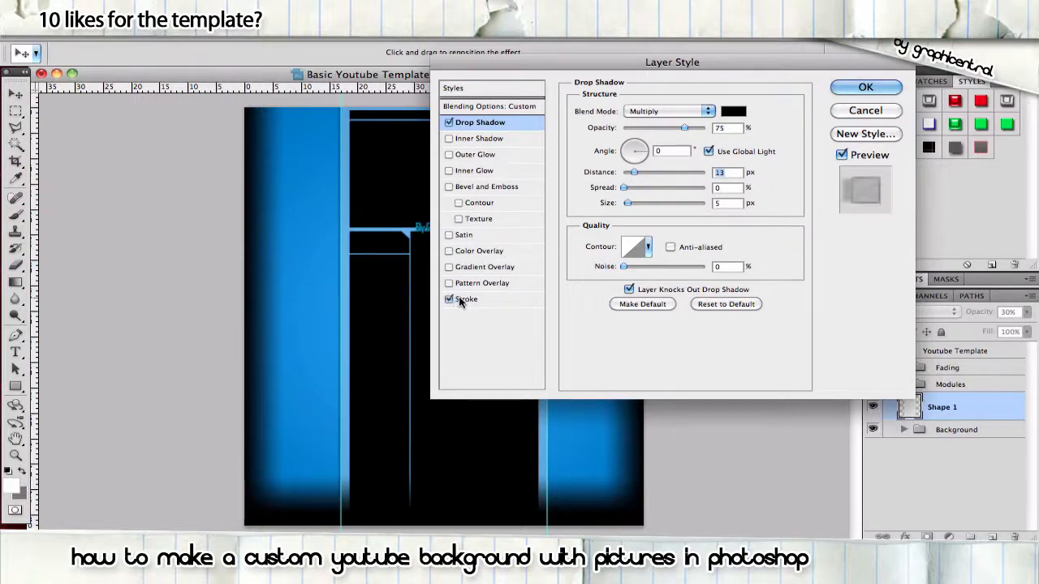
Add a thin black stroke of about 4 px to Shape 1 and apply the effects
left_click(468, 298)
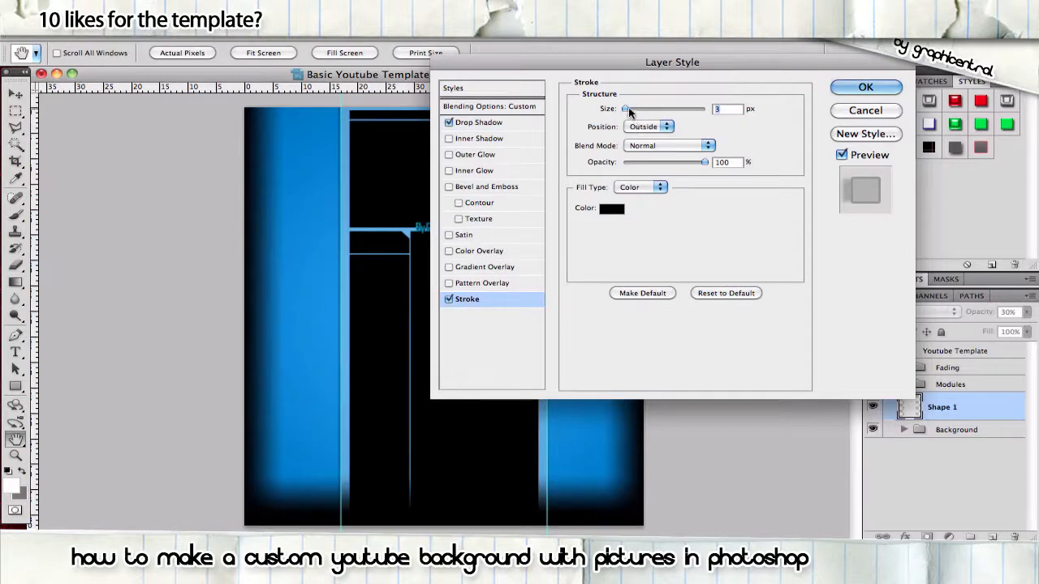
left_click_drag(626, 109, 642, 109)
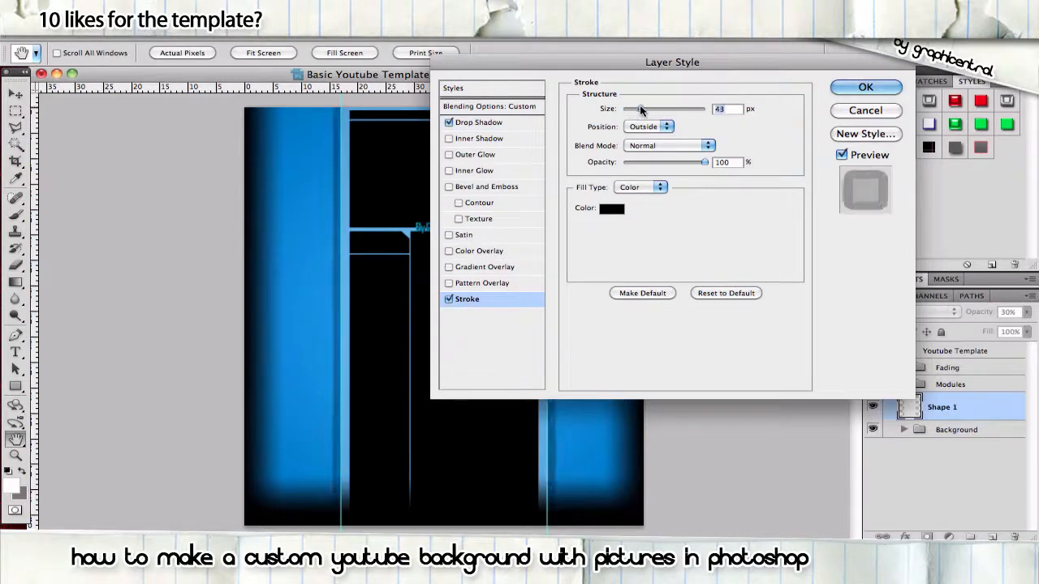
left_click_drag(646, 108, 630, 109)
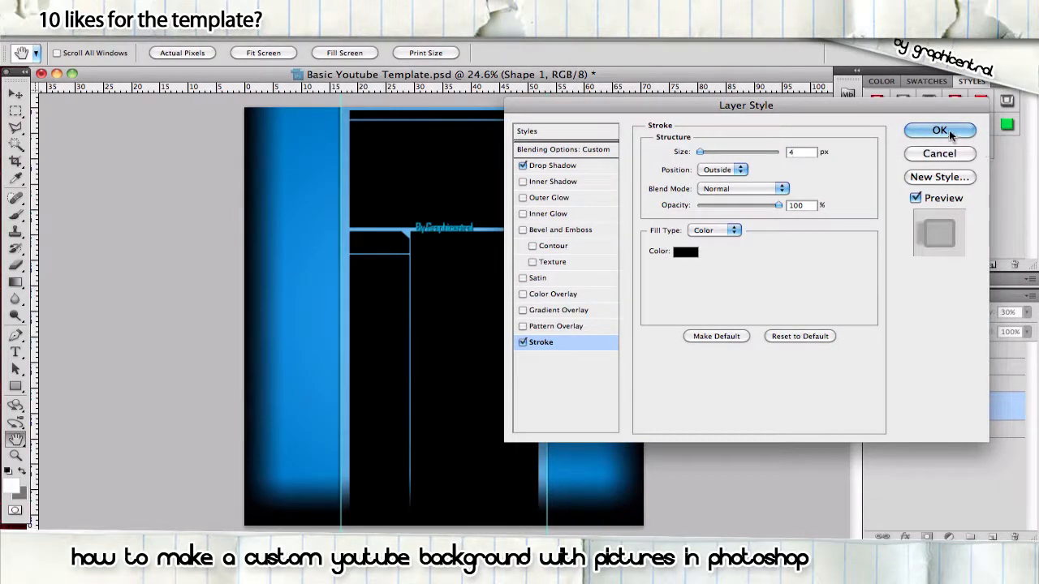
left_click(938, 130)
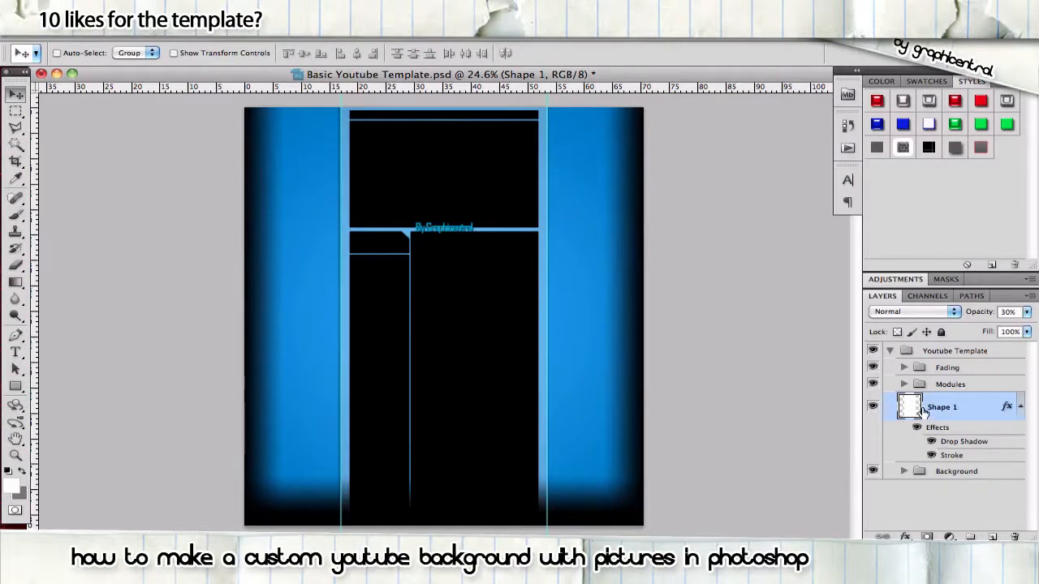
Review Layer 2's drop shadow and stroke settings inside Outside Glow, then close the dialog
left_click(956, 350)
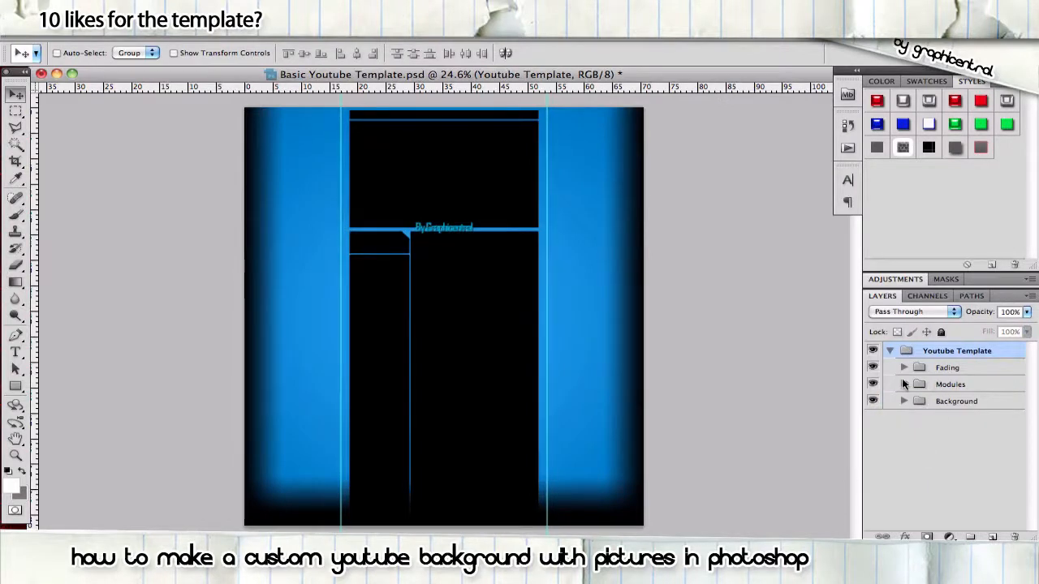
left_click(902, 383)
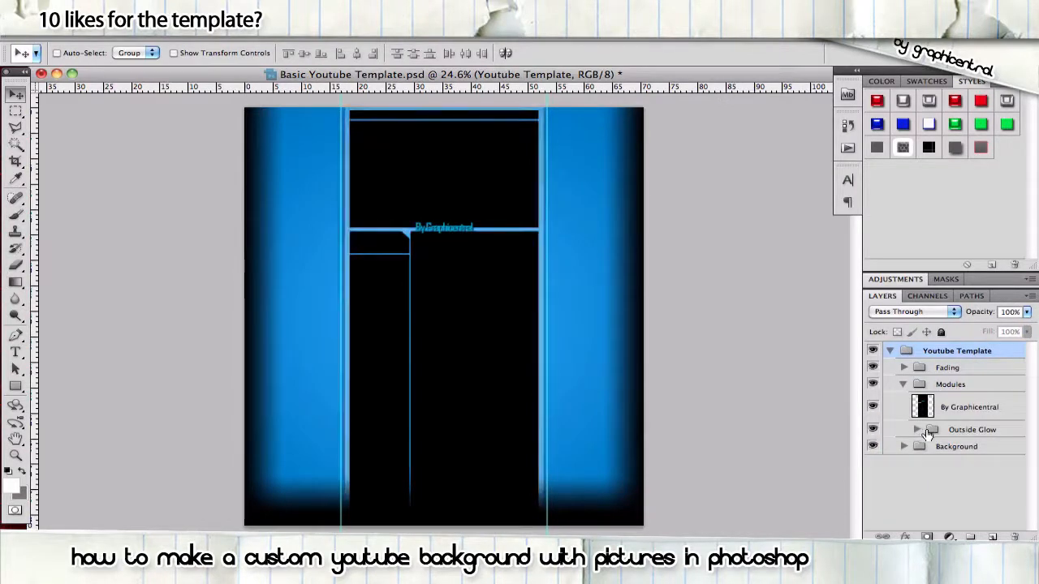
left_click(917, 428)
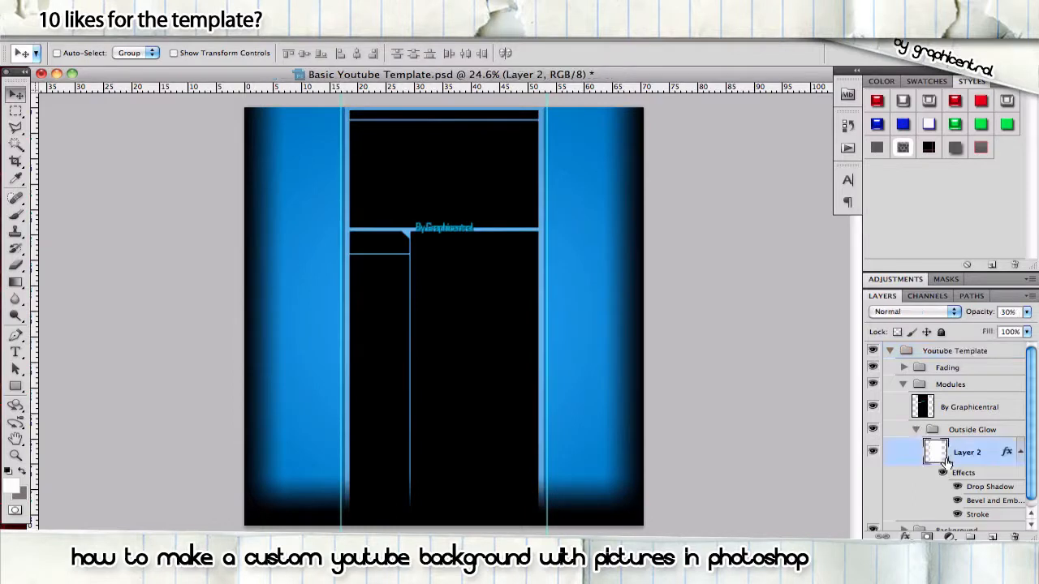
double_click(991, 500)
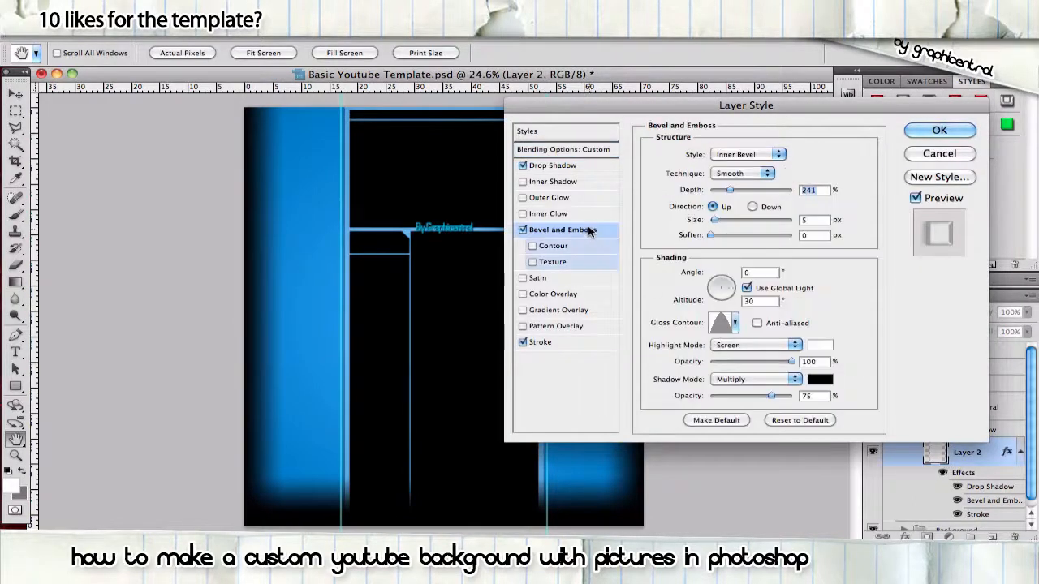
left_click(553, 166)
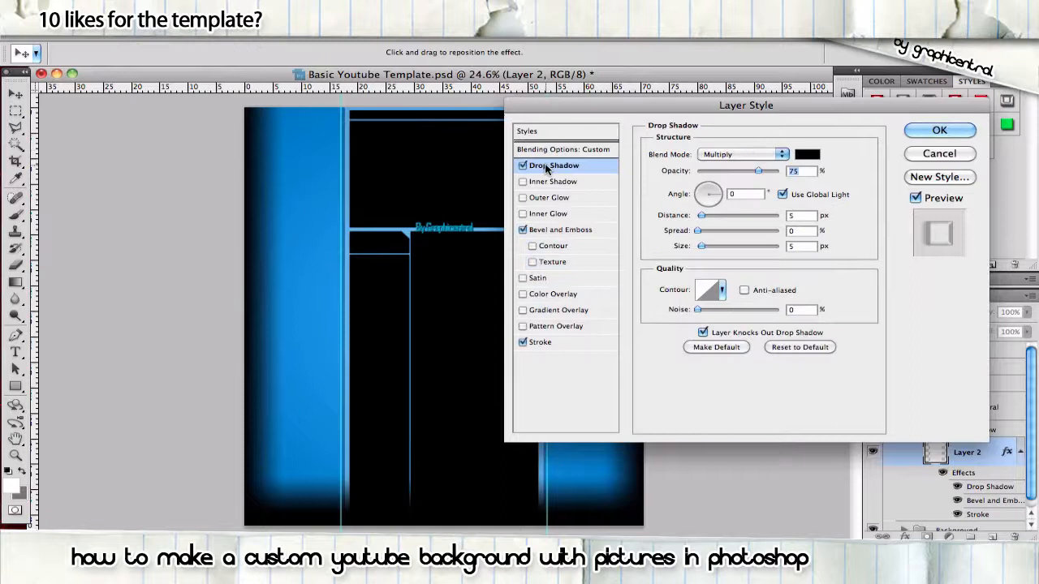
left_click(539, 341)
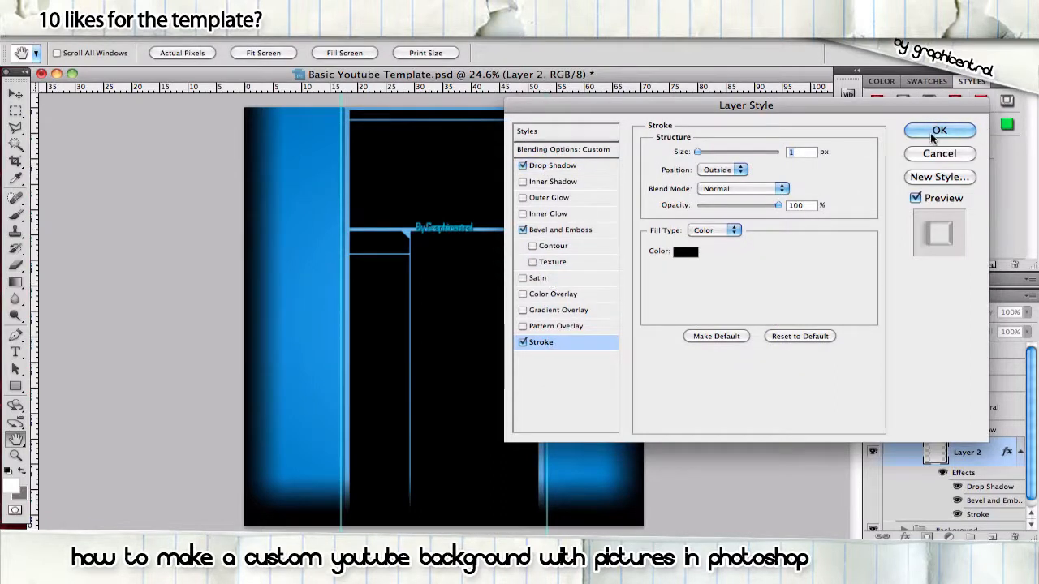
left_click(938, 130)
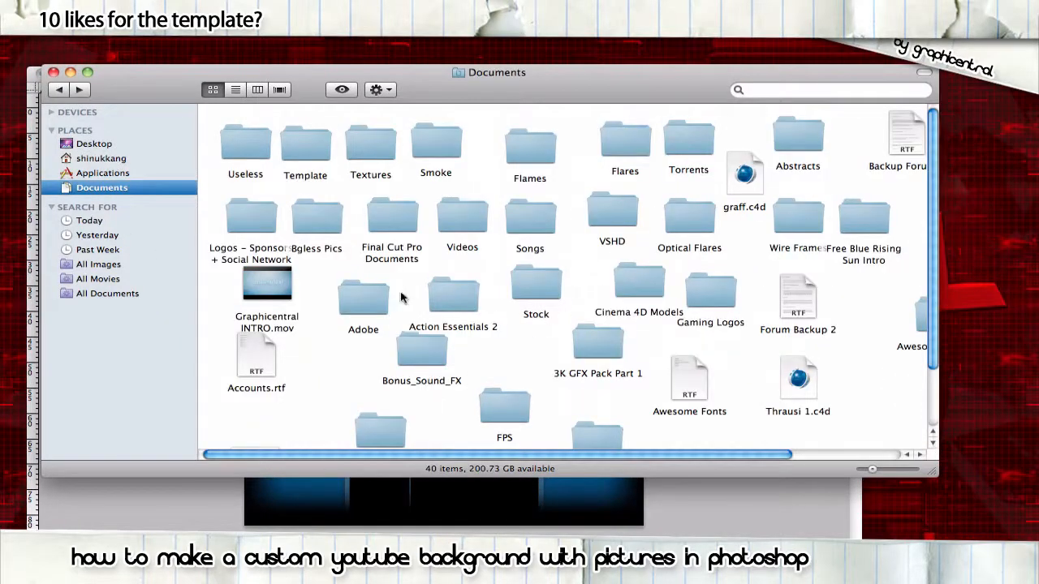
Browse to the Pokemon folder in Bgless Pics and find togekiss.png
double_click(317, 224)
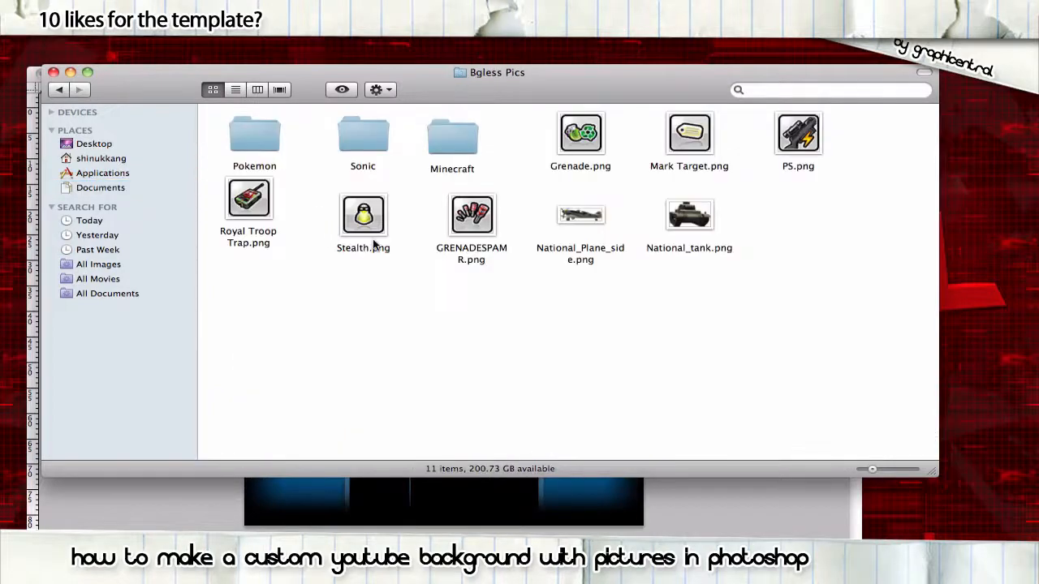
double_click(253, 133)
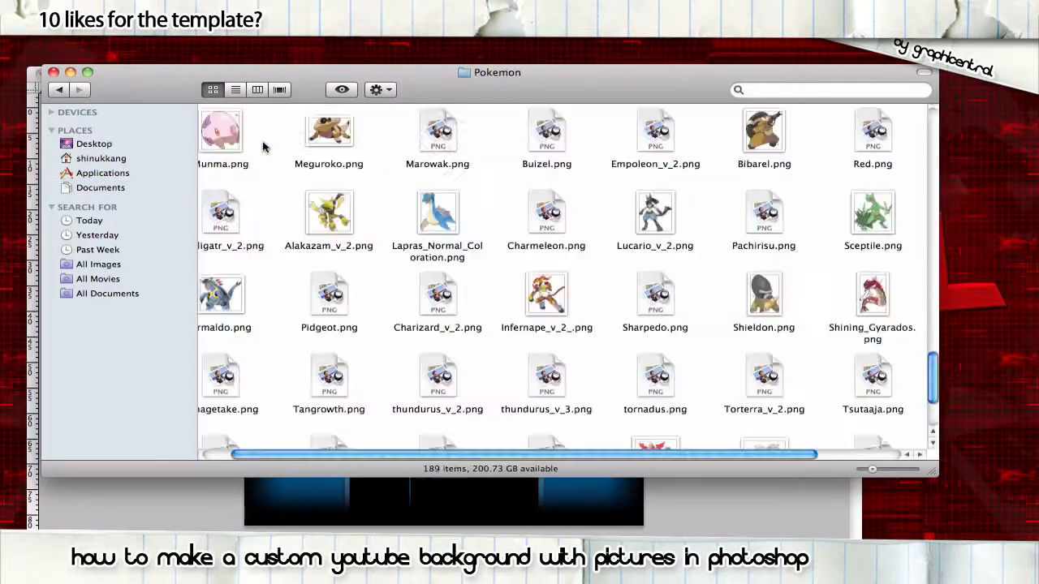
scroll("down", 3)
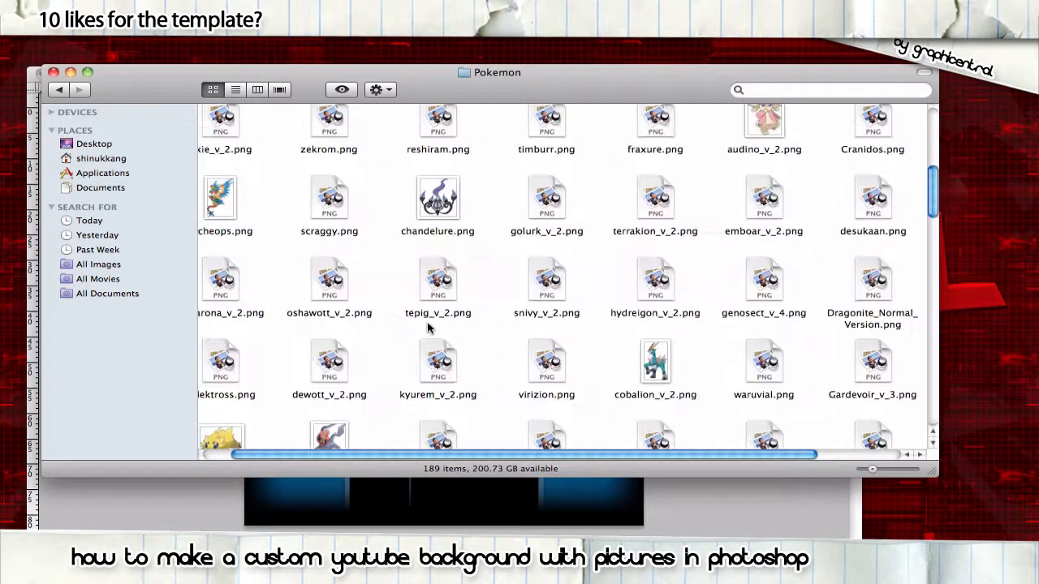
scroll("down", 3)
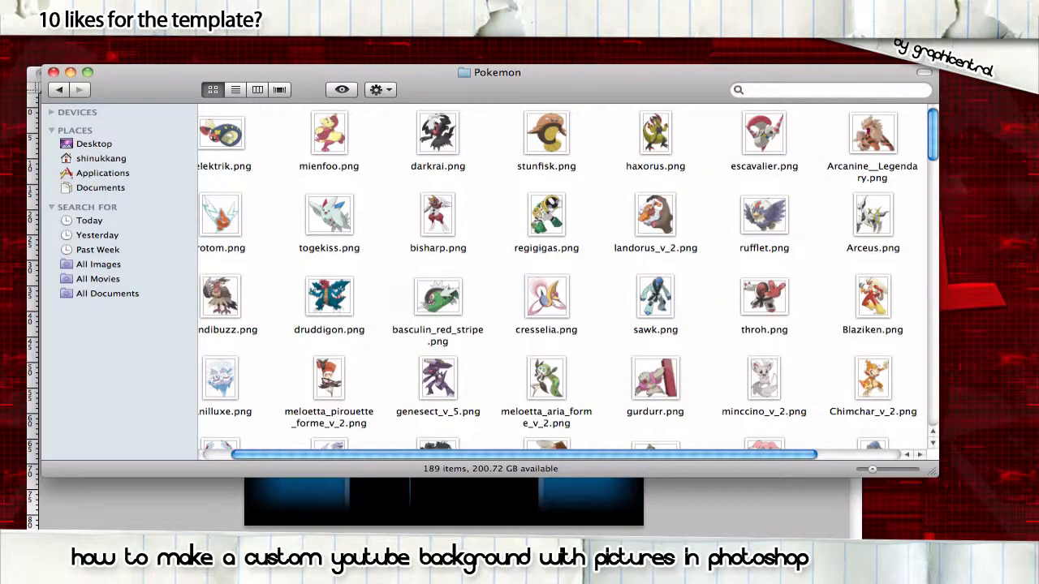
mouse_move(565, 78)
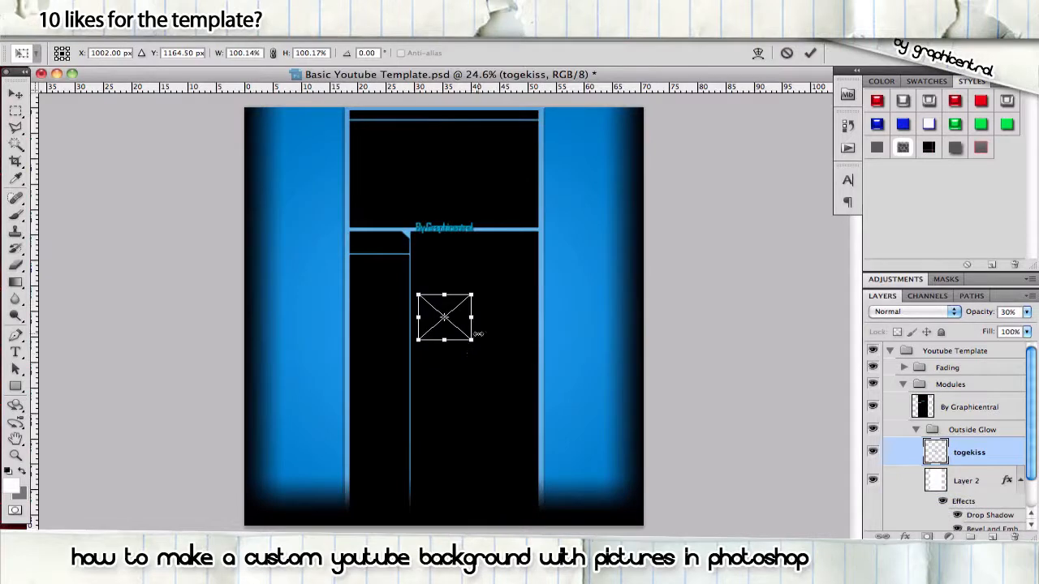
Enlarge the placed togekiss image and position it at the template's top-left corner
left_click_drag(473, 339, 665, 510)
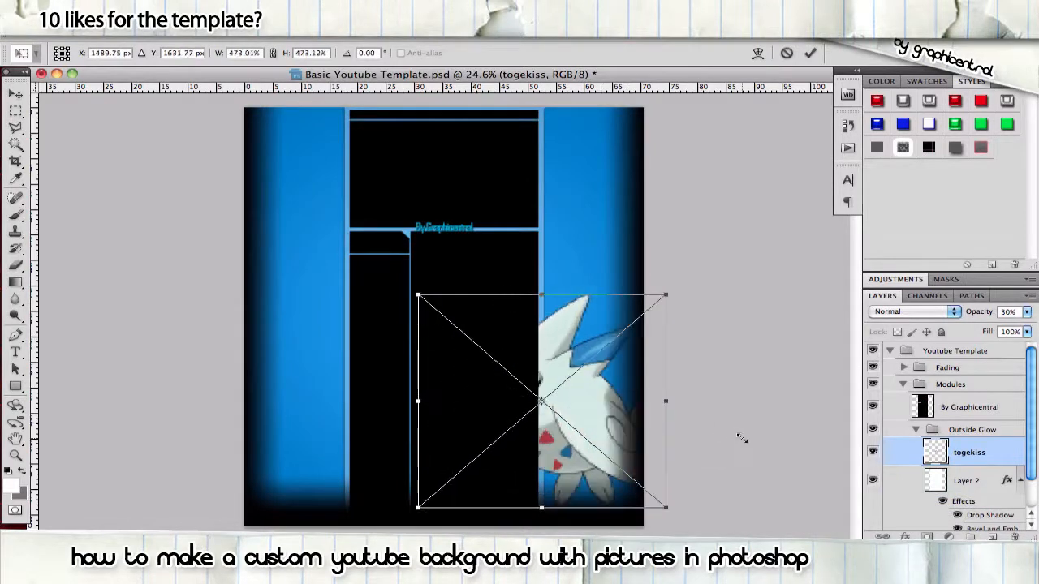
left_click_drag(542, 402, 331, 204)
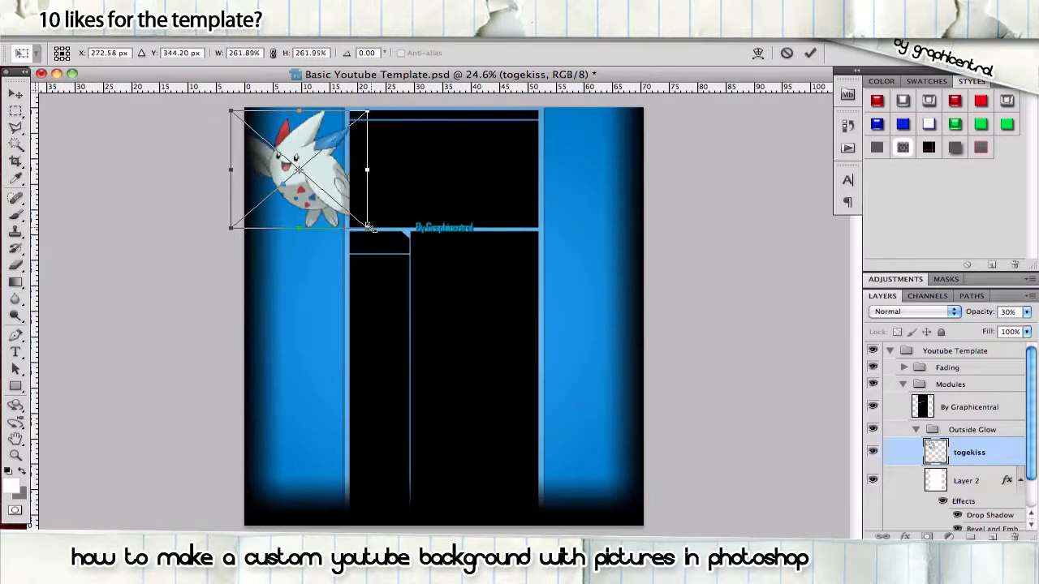
left_click_drag(367, 230, 403, 243)
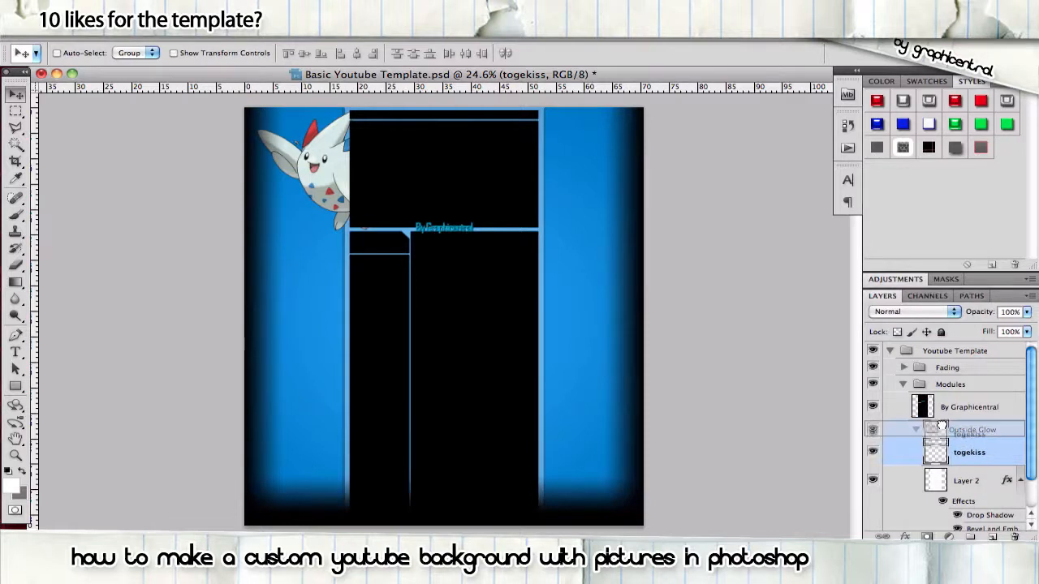
scroll("down", 3)
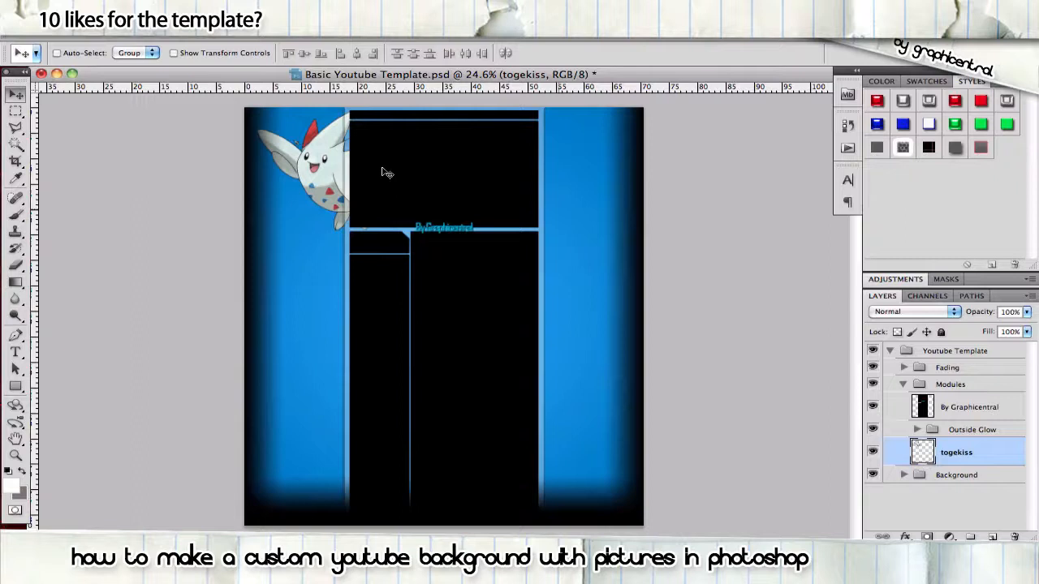
left_click_drag(386, 172, 331, 158)
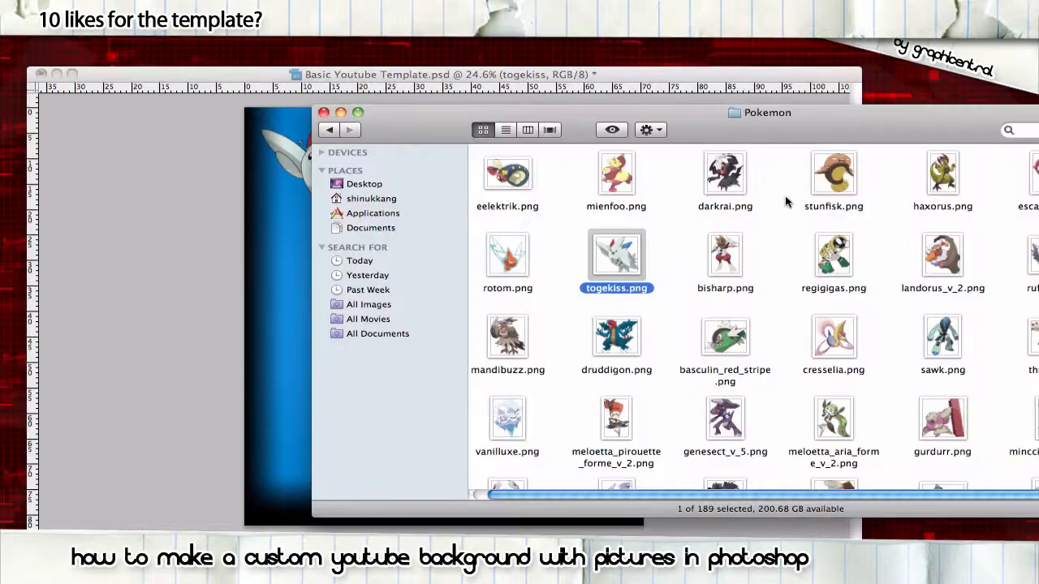
scroll("down", 3)
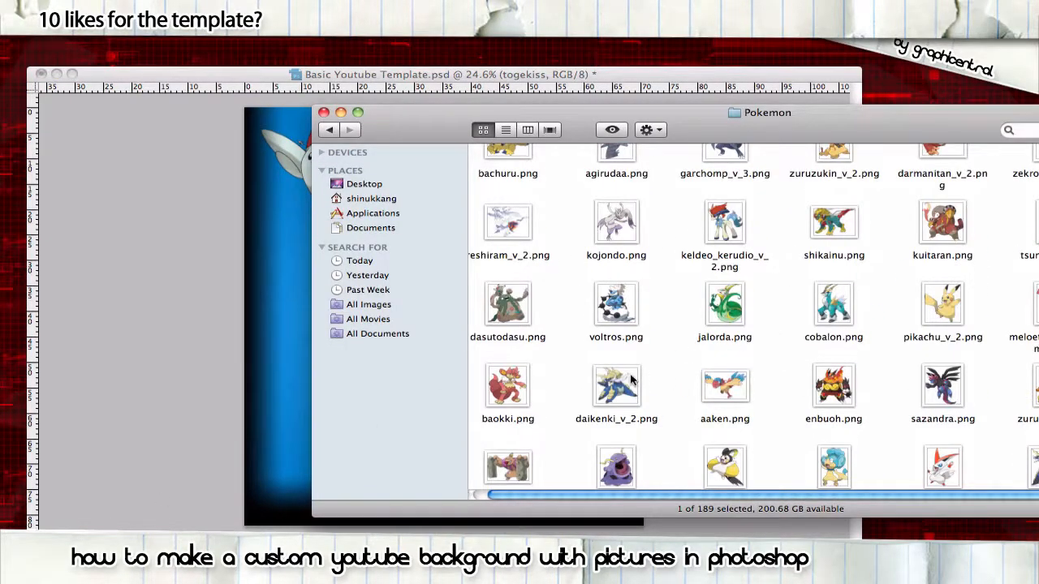
scroll("down", 3)
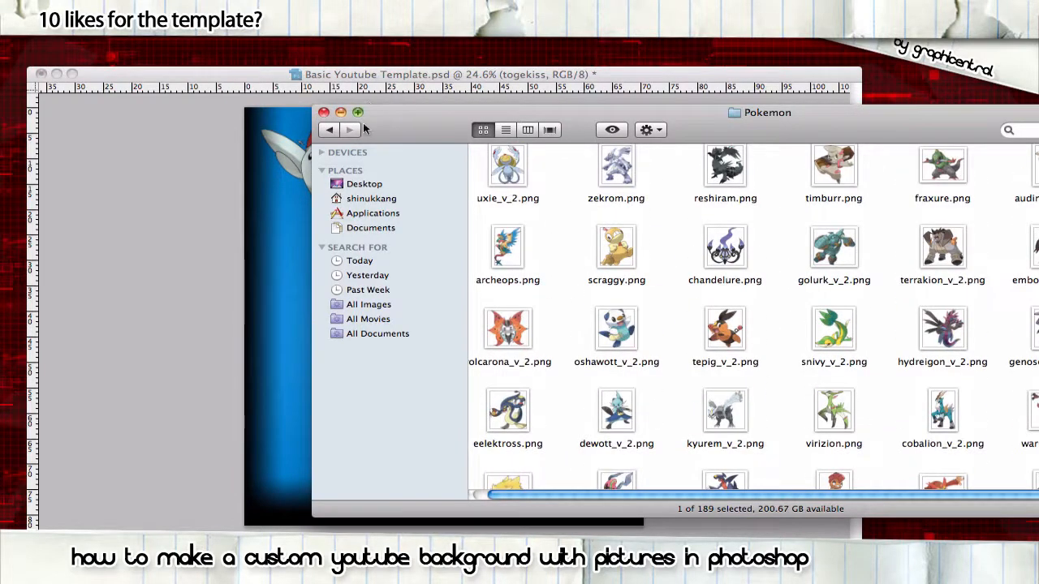
scroll("down", 3)
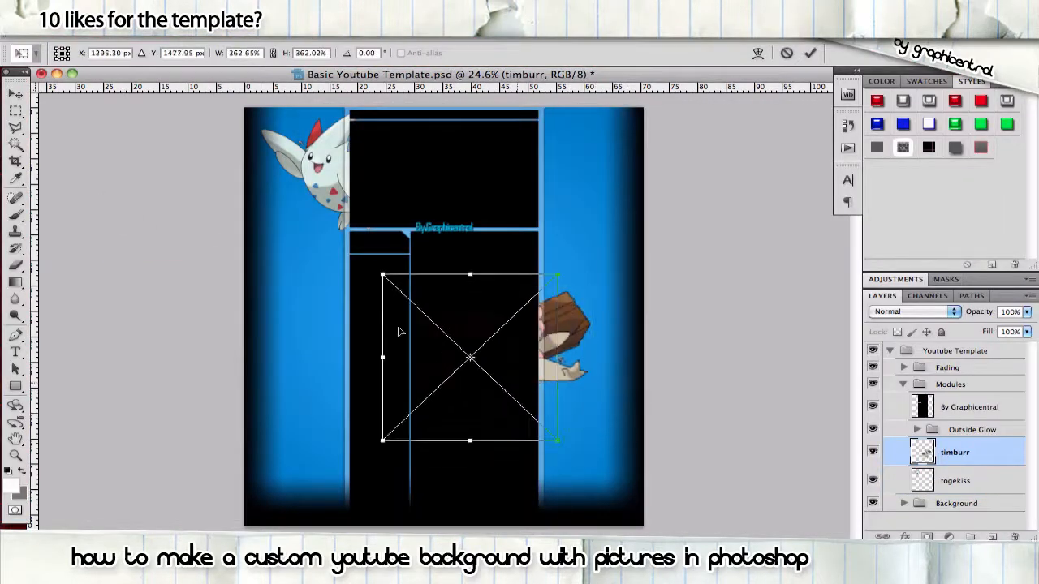
Shrink timburr and commit it on the left edge just below togekiss
left_click_drag(469, 357, 291, 259)
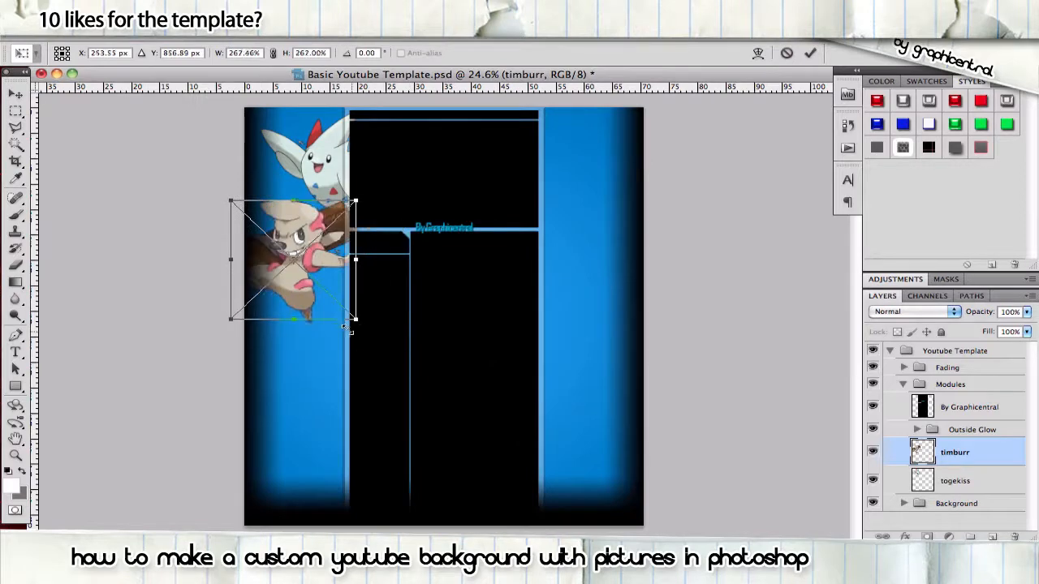
left_click_drag(354, 318, 393, 314)
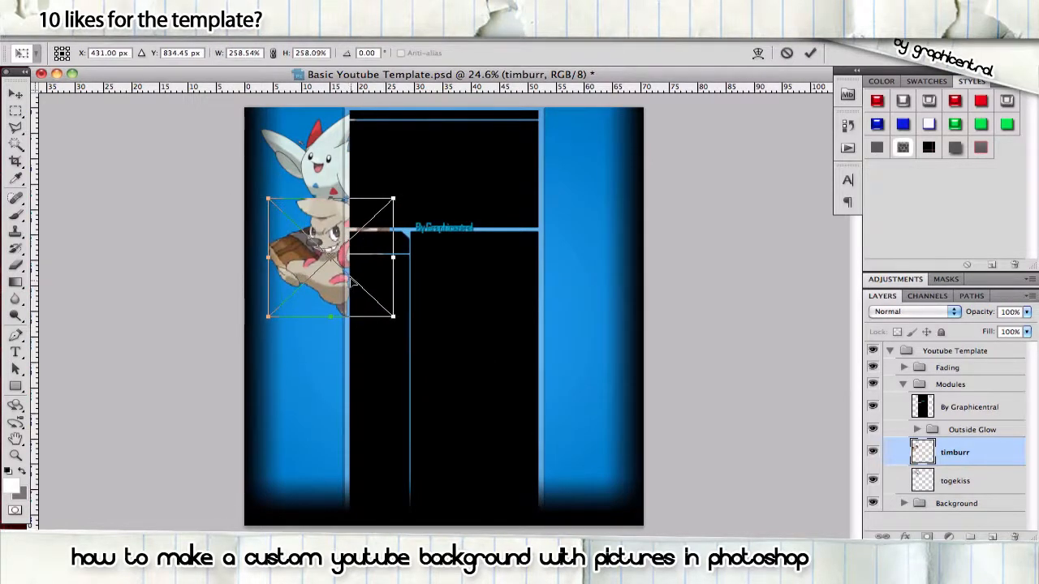
left_click(808, 52)
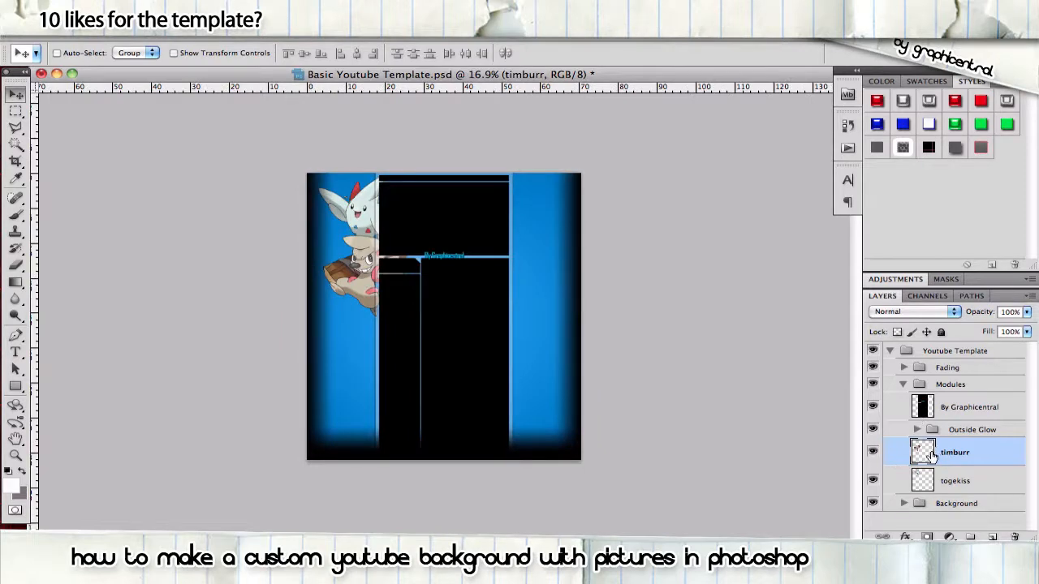
Give the timburr layer an outside stroke coloured white
double_click(954, 451)
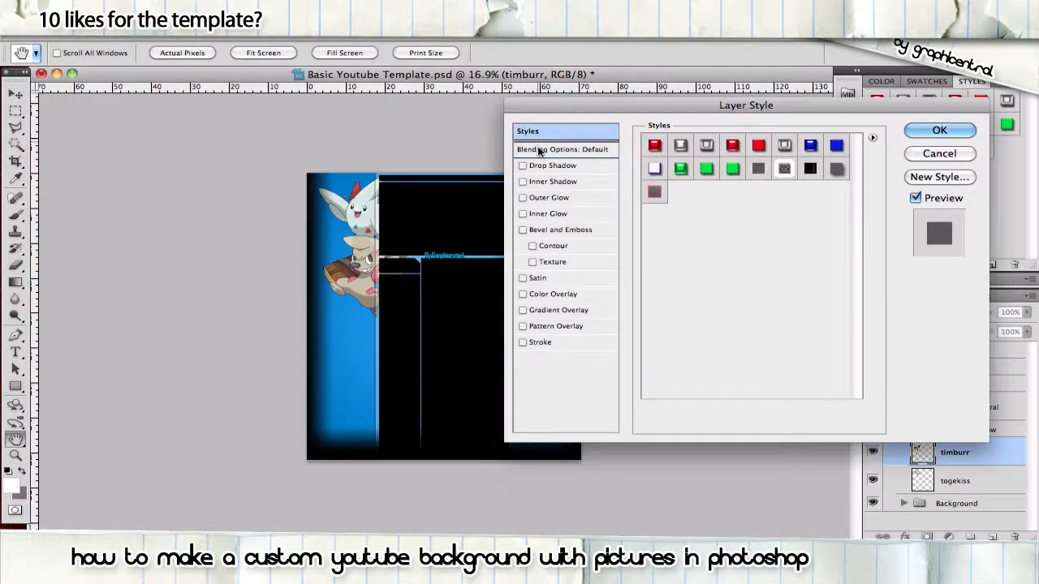
left_click(523, 341)
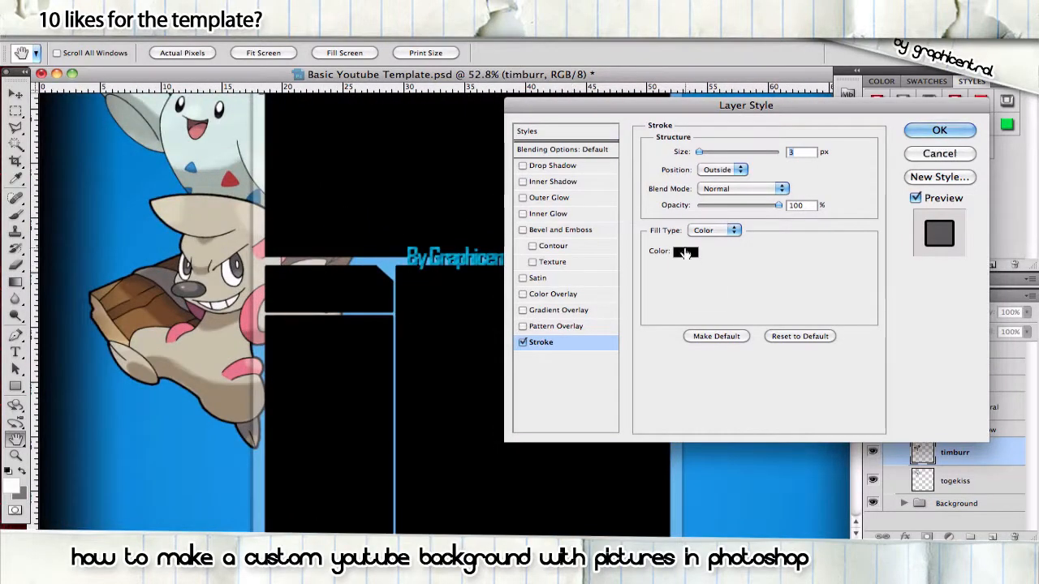
left_click(685, 250)
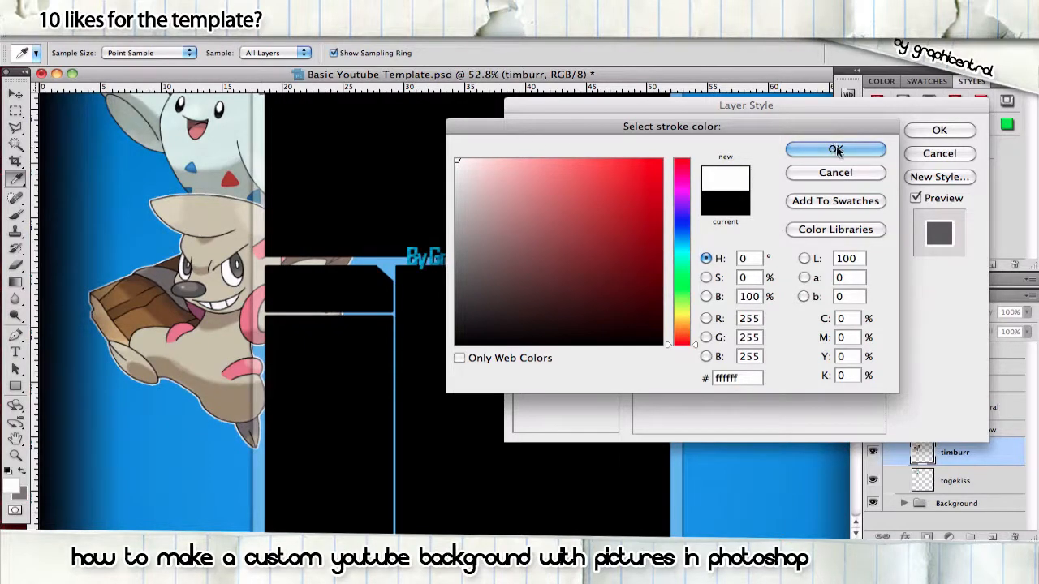
left_click(631, 175)
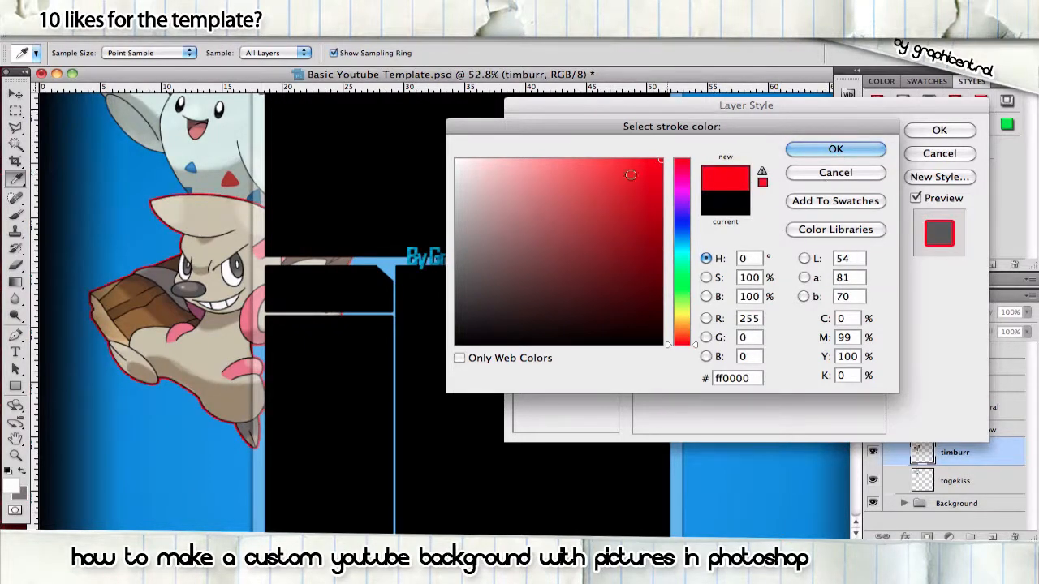
left_click(834, 150)
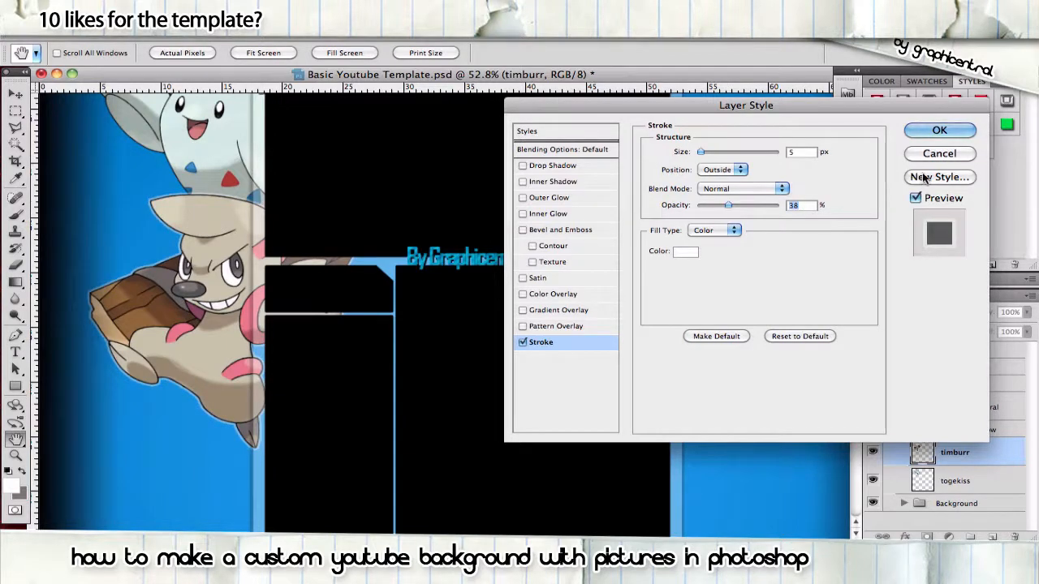
Save the stroke as a new style named White Out and apply it
left_click(938, 177)
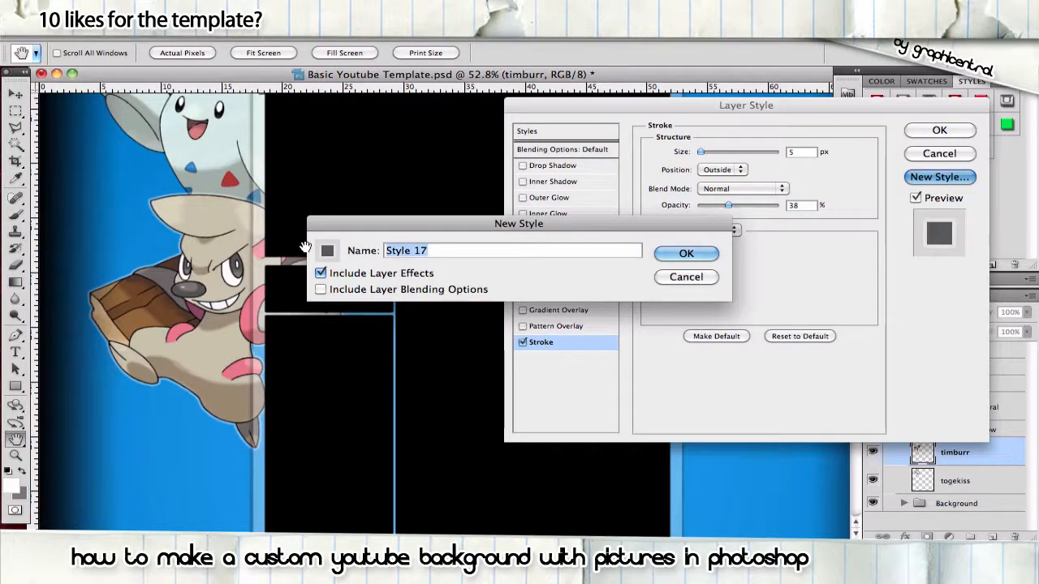
type("White Out")
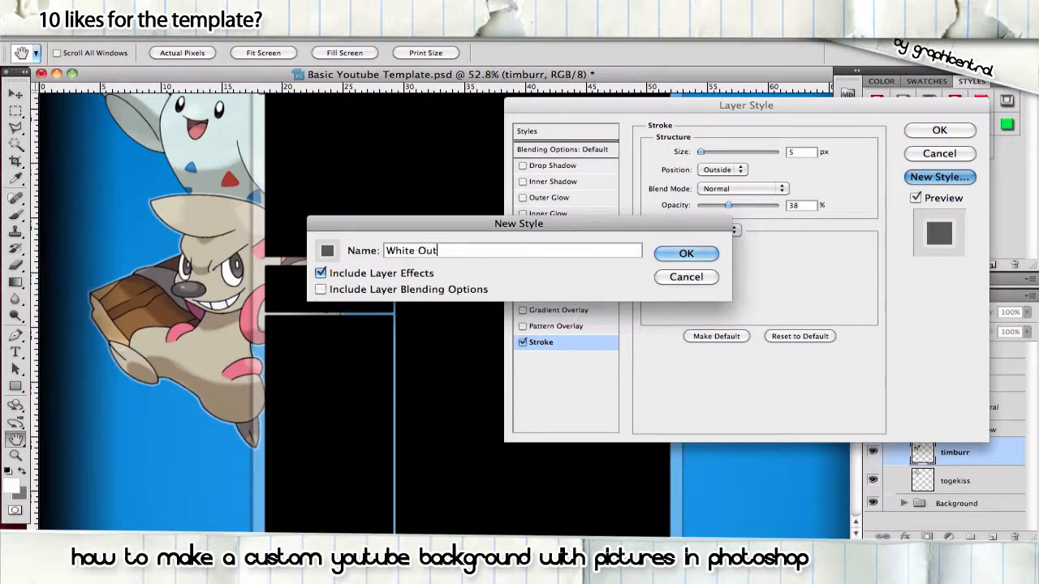
left_click(685, 254)
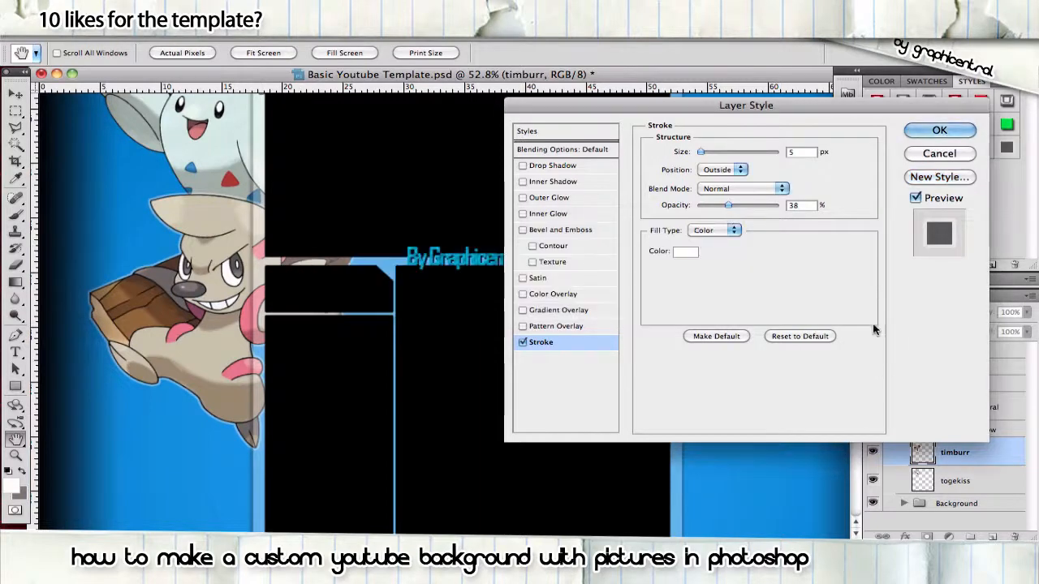
left_click(938, 130)
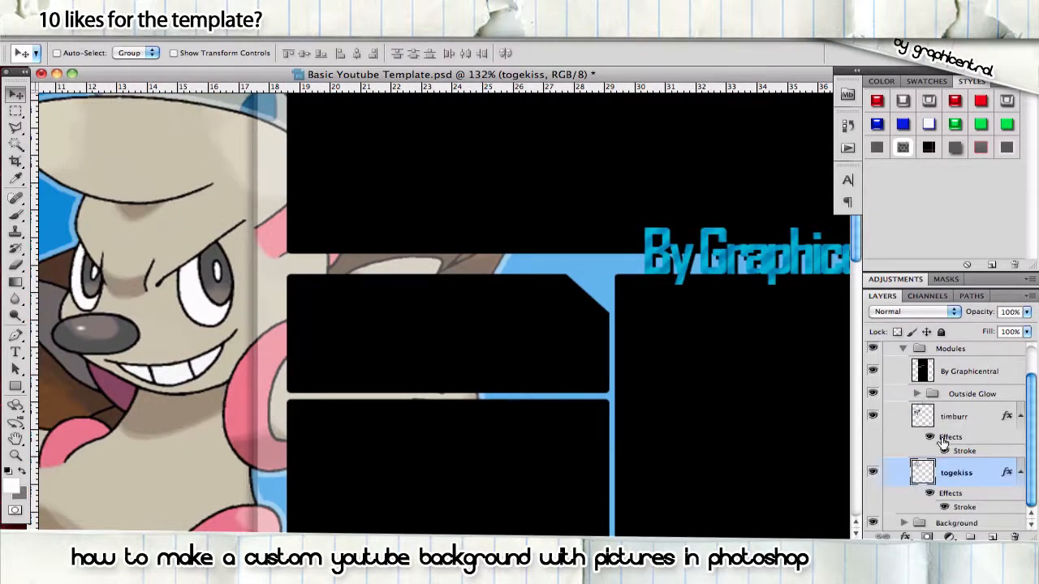
scroll("up", 3)
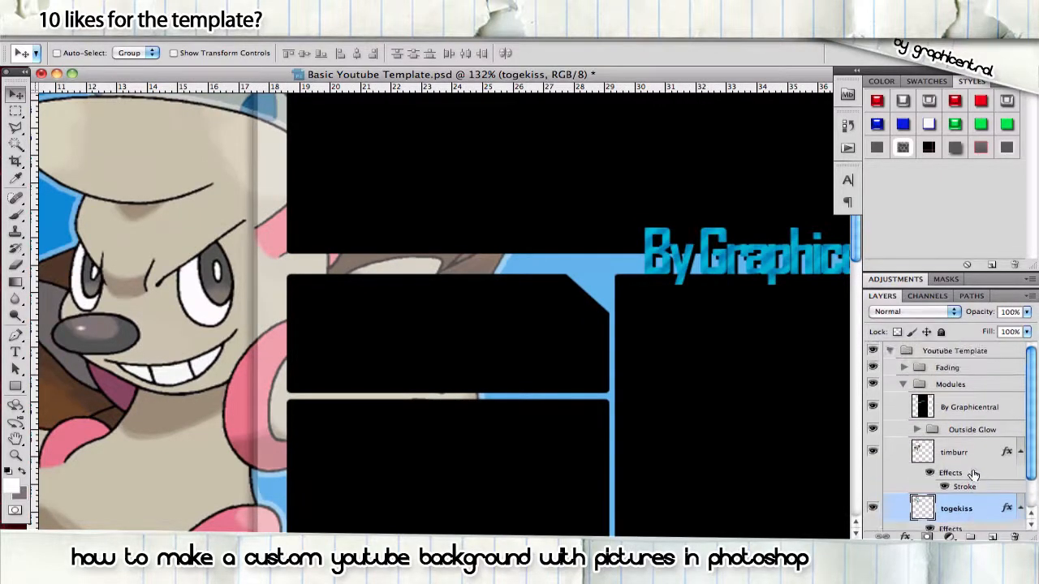
scroll("down", 3)
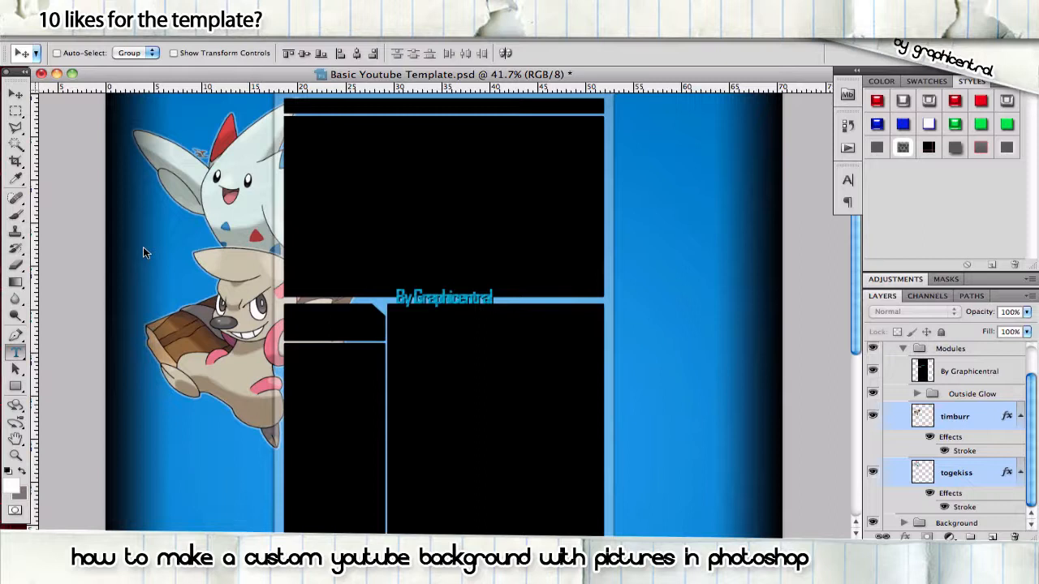
Switch to the Horizontal Type Tool with the Pokemon Hollow font chosen
left_click(15, 350)
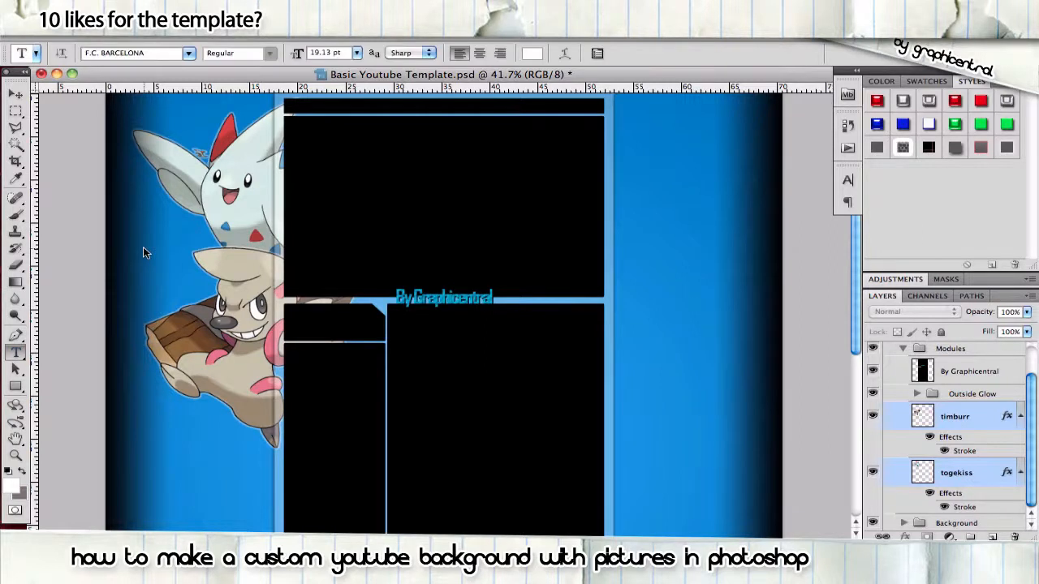
mouse_move(159, 52)
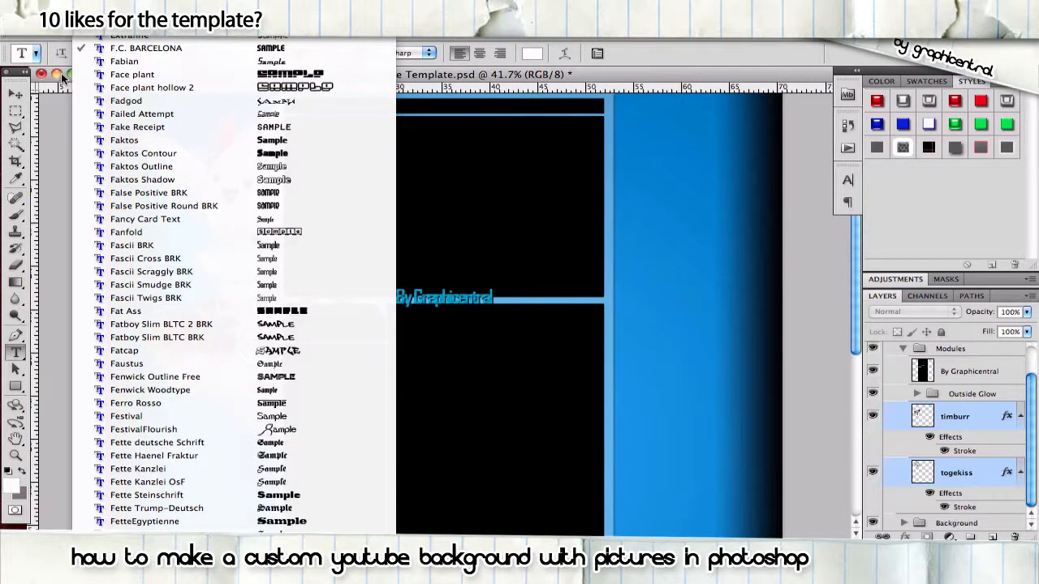
left_click(146, 47)
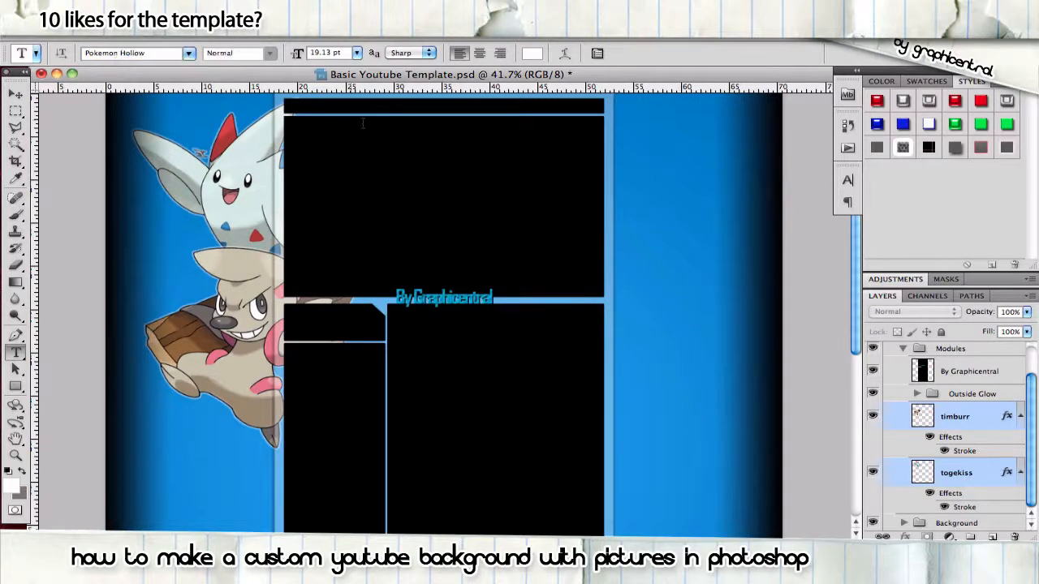
mouse_move(157, 245)
type("Graphicentral")
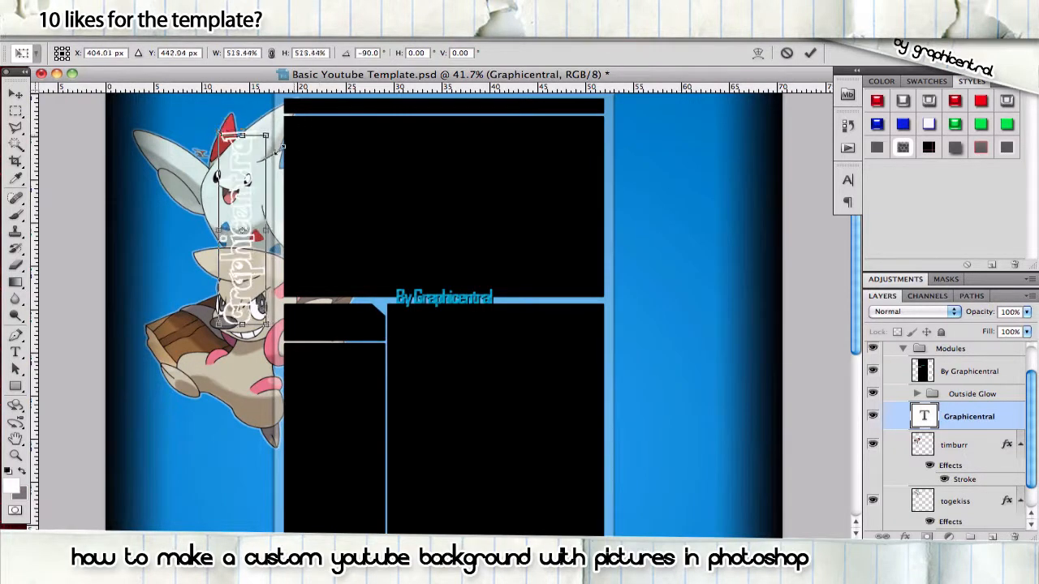
Rotate the Graphicentral text 90° to run vertically down the left side over the Pokémon
left_click_drag(266, 135, 243, 127)
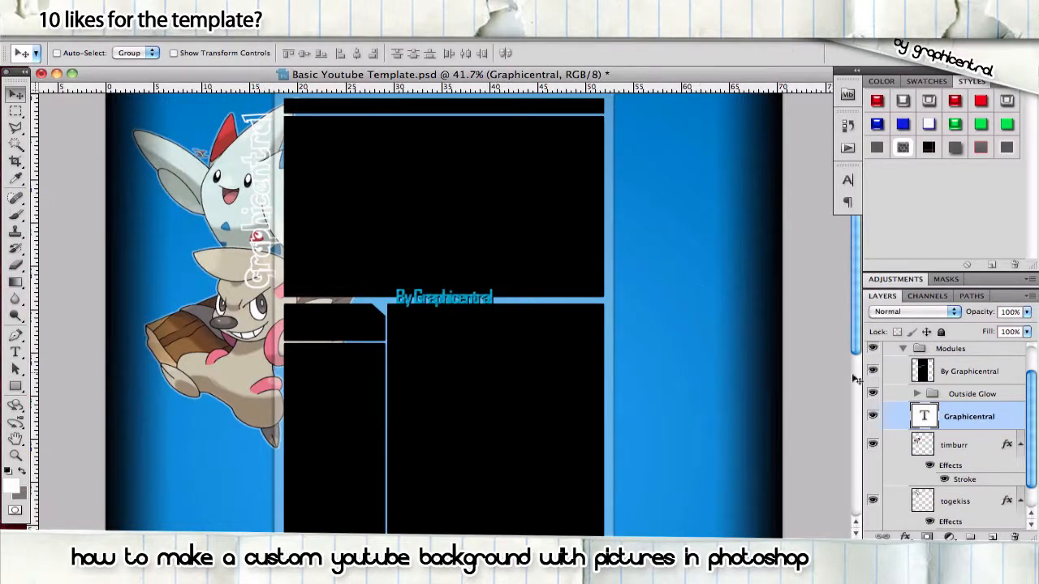
double_click(968, 416)
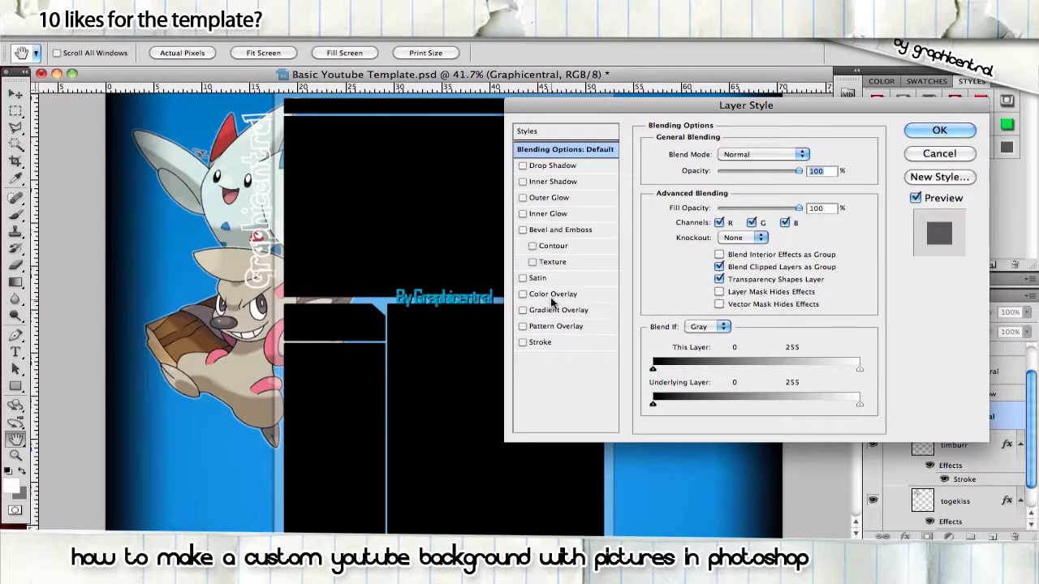
Preview a red Color Overlay on the text, then cancel the Layer Style changes
left_click(523, 294)
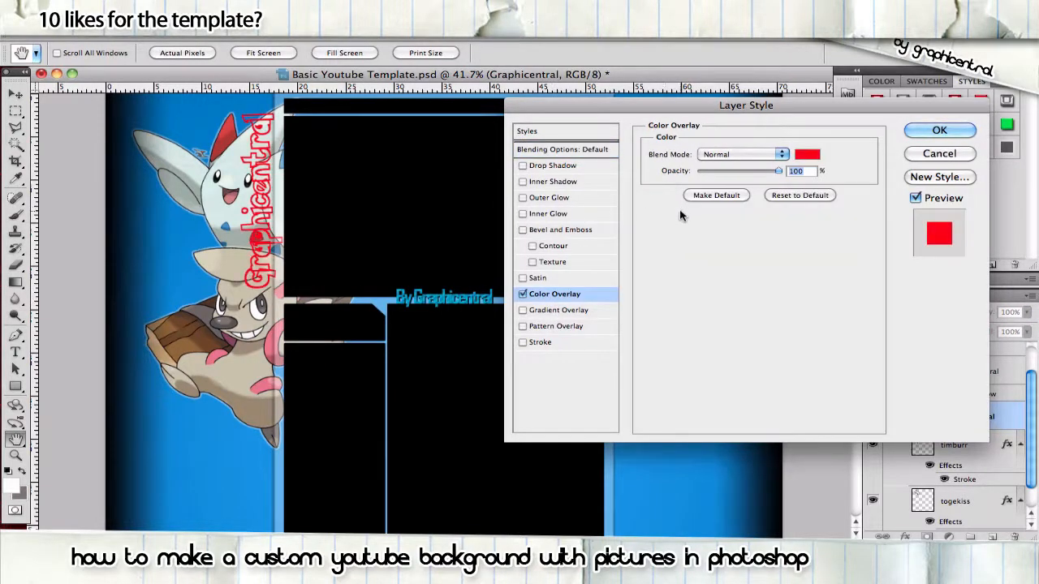
mouse_move(734, 188)
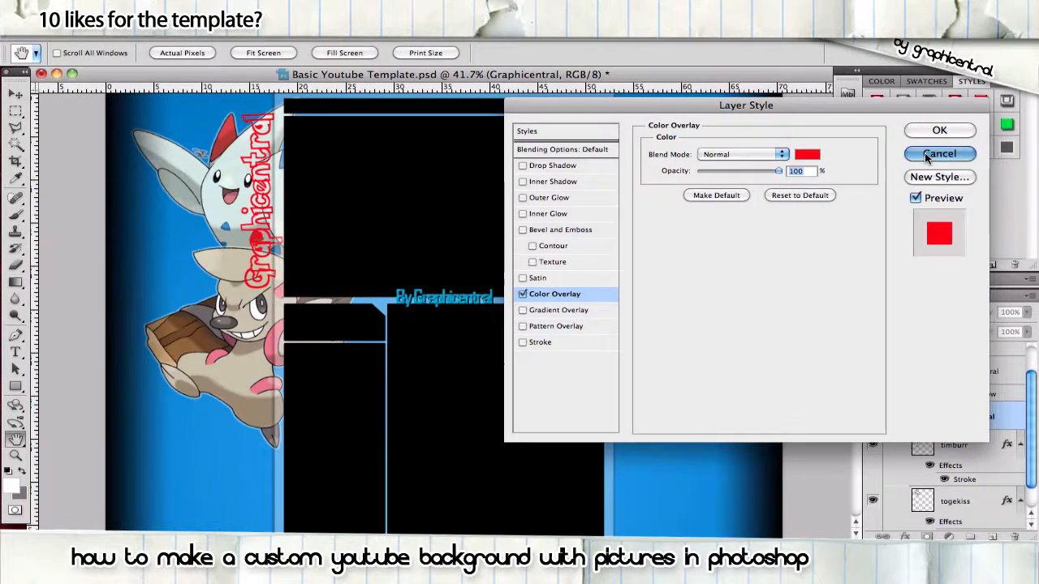
left_click(938, 153)
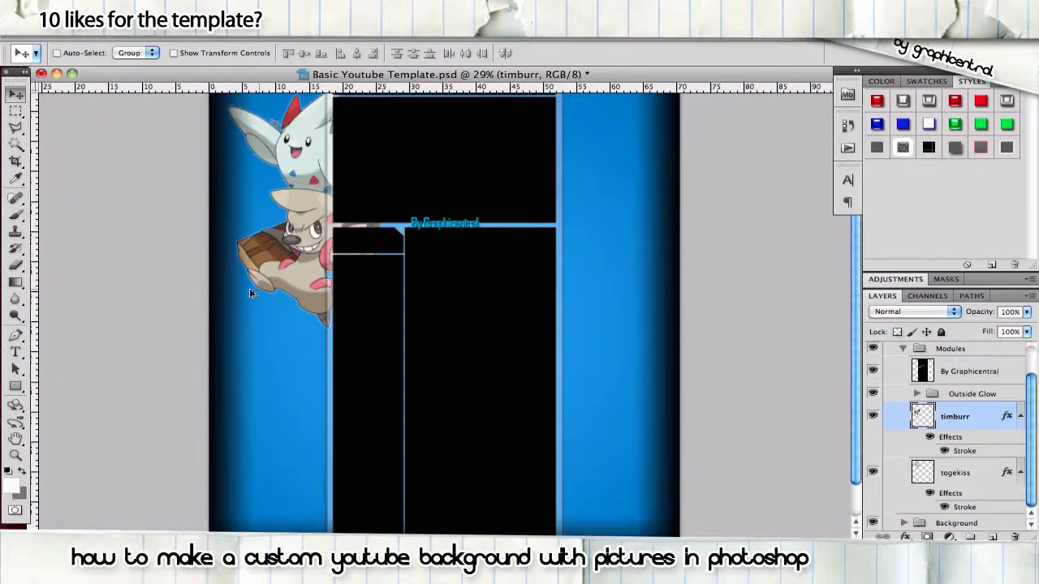
Draw a curved Pen path over the top module and make it a selection with Feather 0
left_click(15, 335)
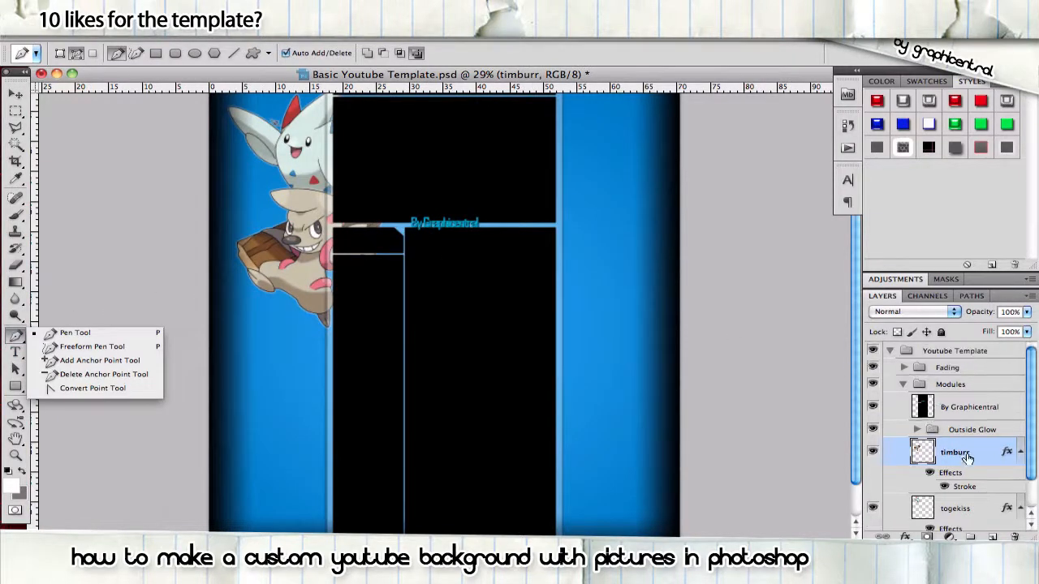
left_click(971, 405)
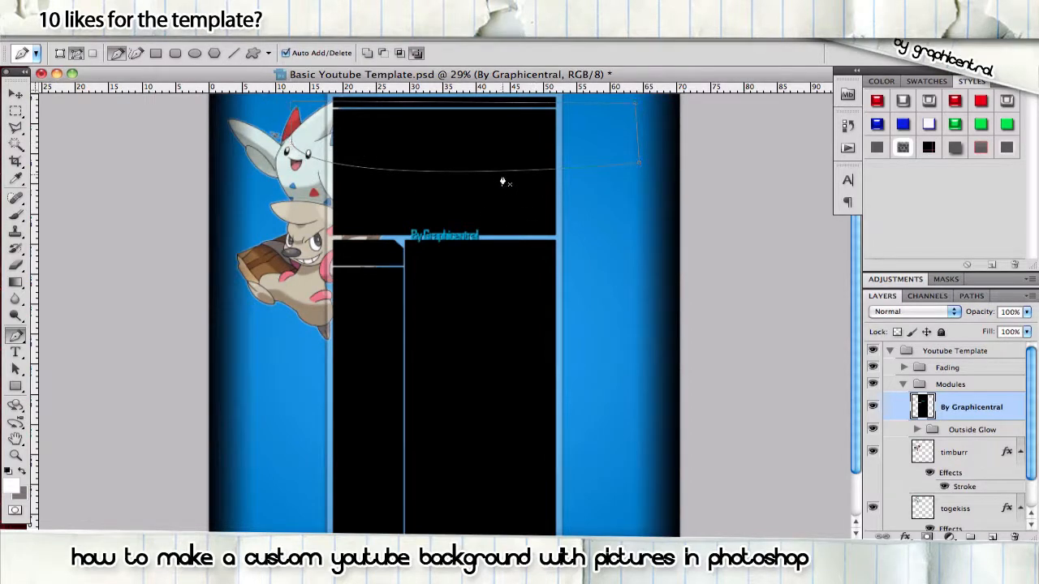
right_click(502, 182)
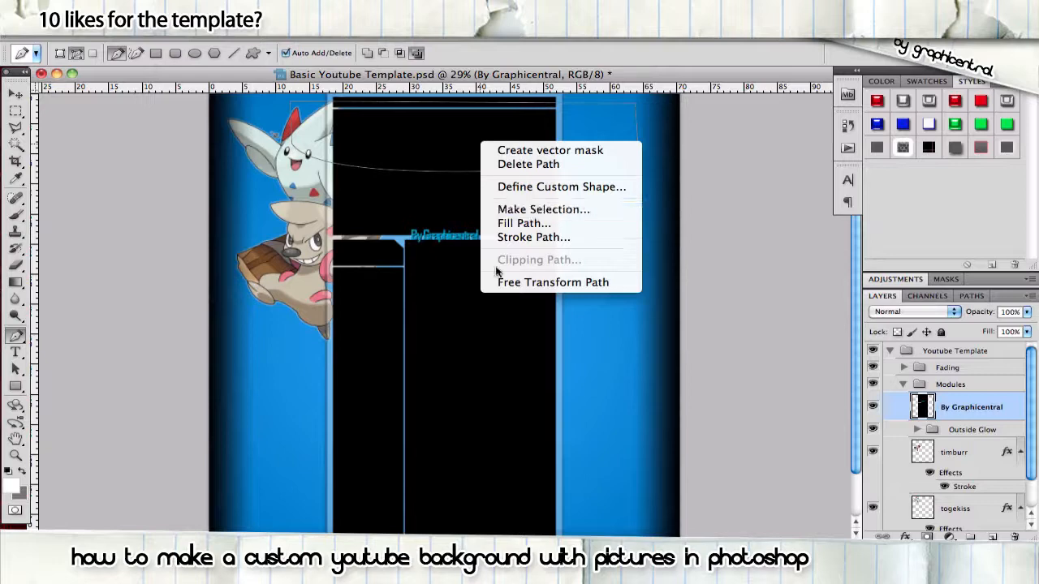
left_click(542, 208)
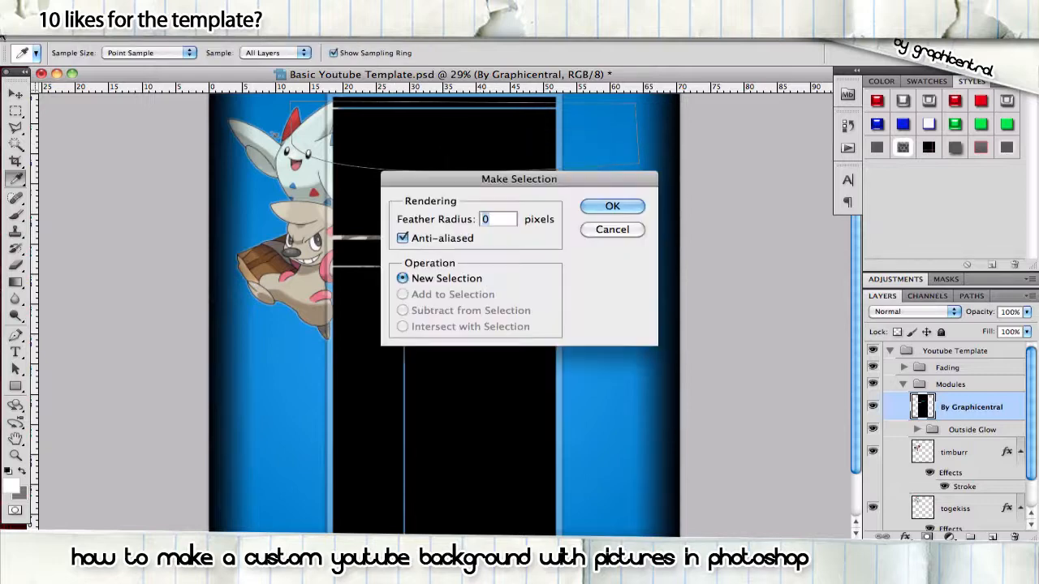
left_click(612, 204)
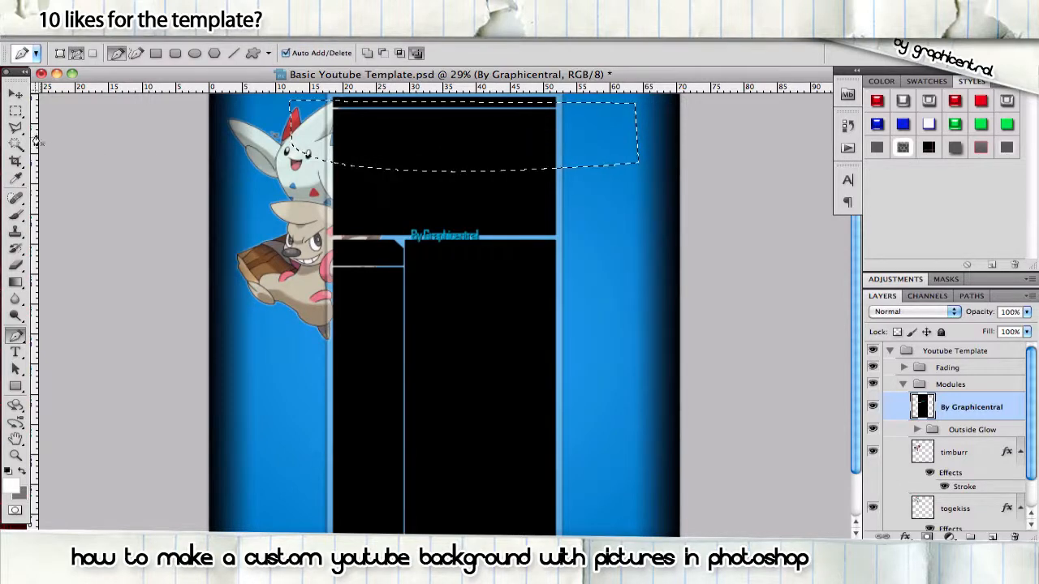
left_click(15, 90)
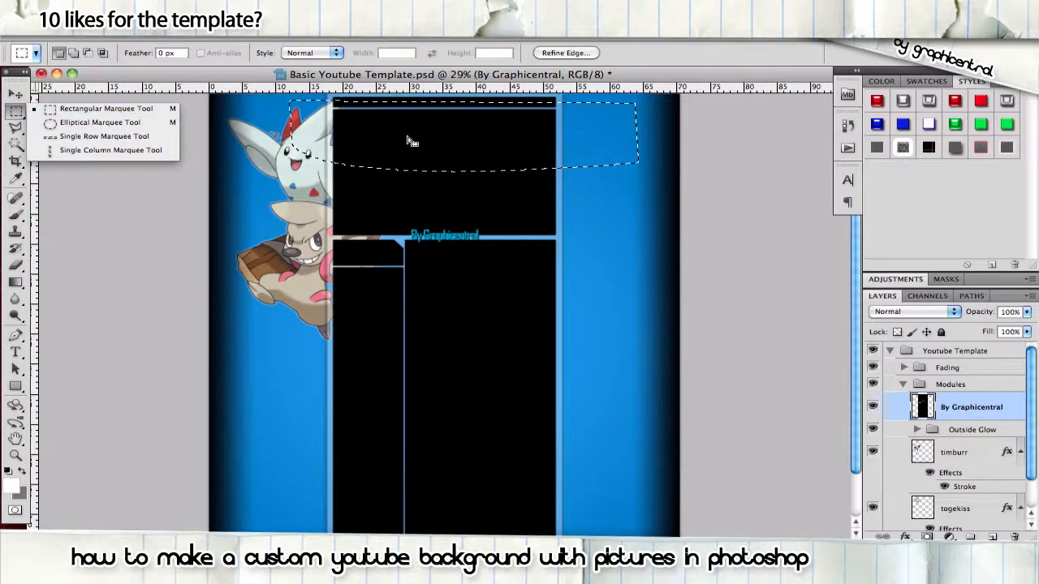
Cut the curved top area to Layer 3 via Layer via Cut and lower its opacity for a glossy look
right_click(409, 142)
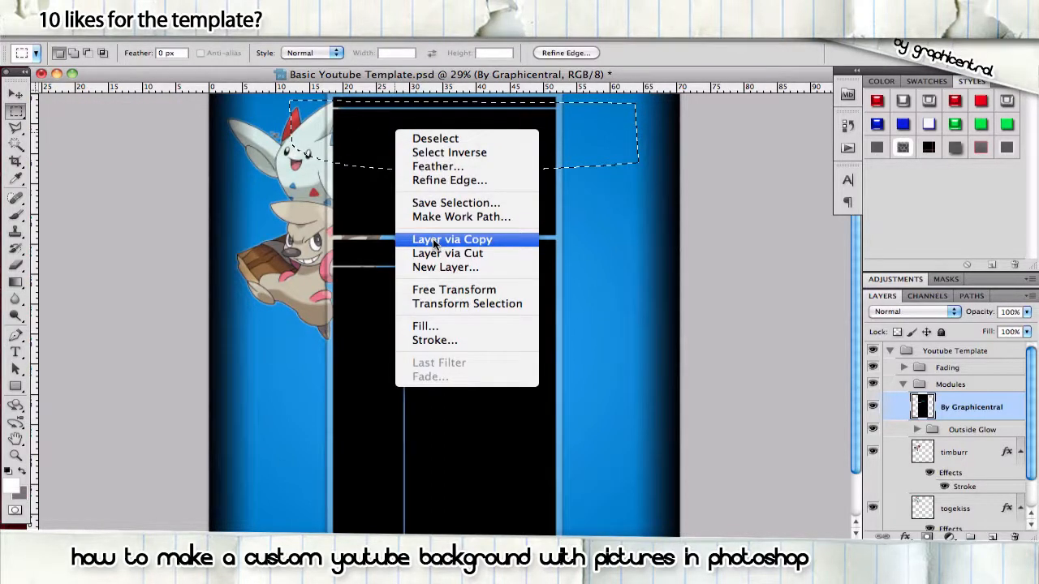
mouse_move(448, 253)
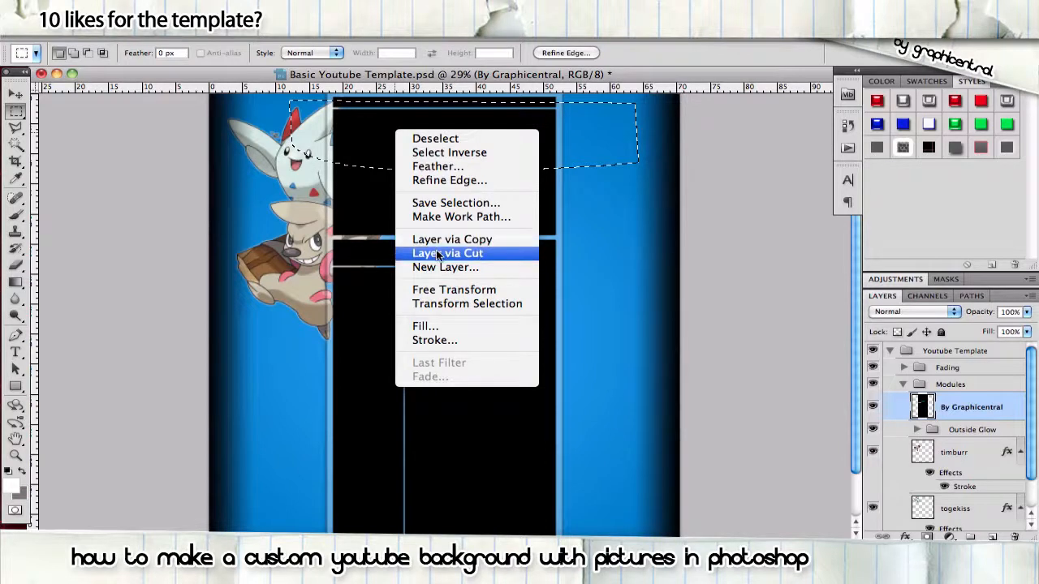
left_click(448, 254)
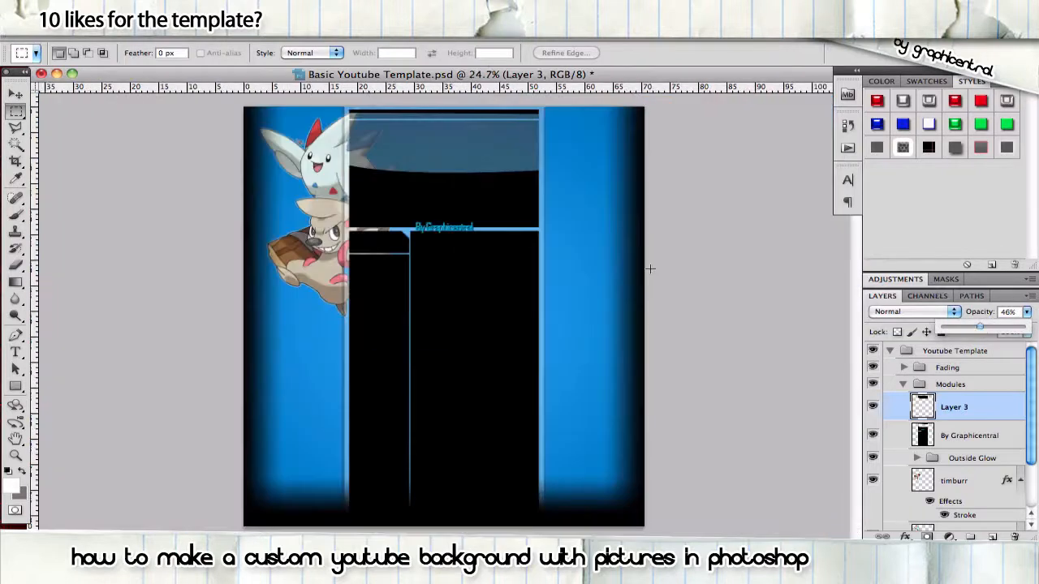
left_click_drag(977, 325, 1003, 324)
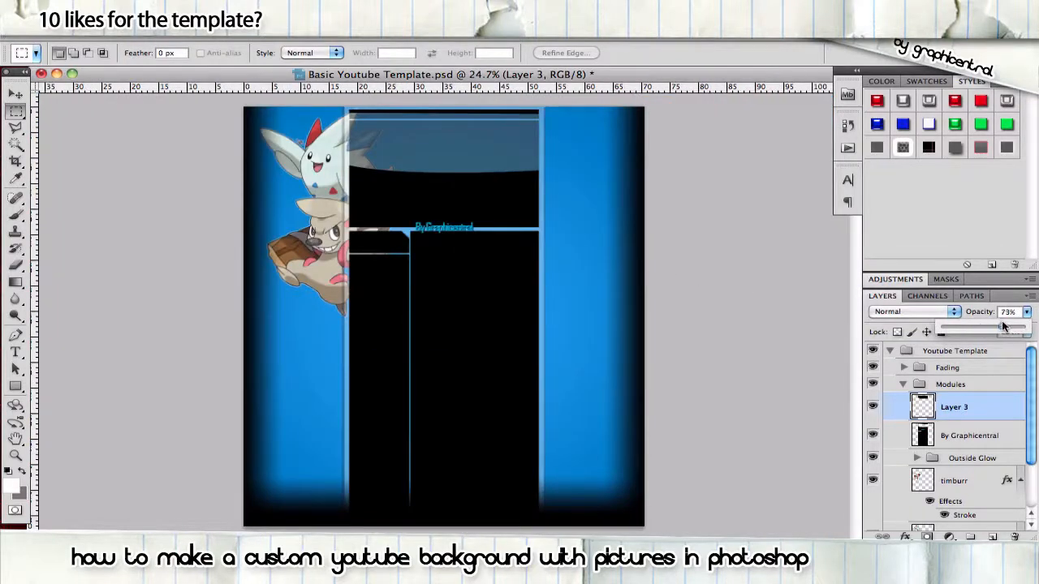